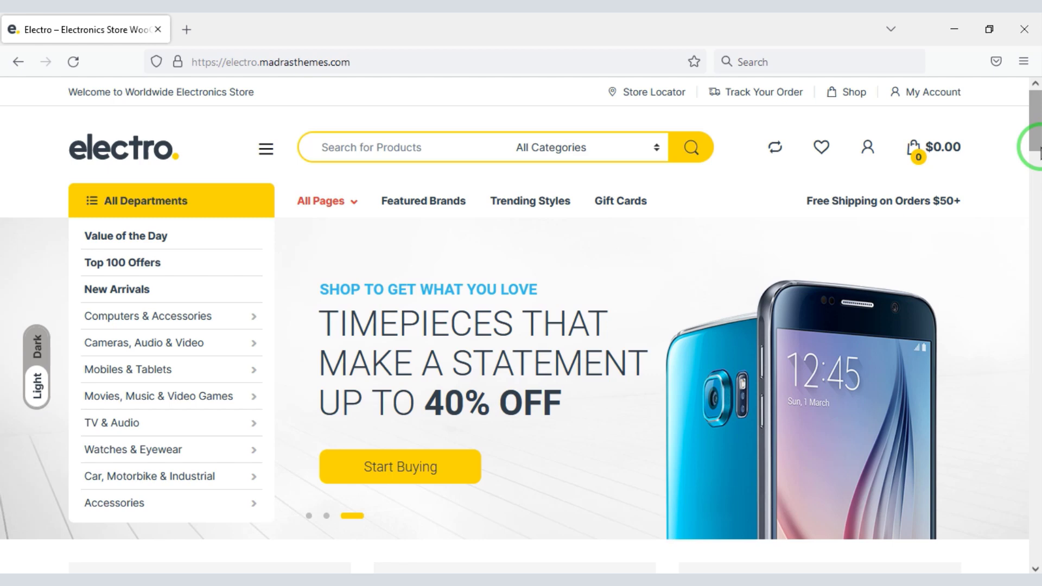
Browse down through the Electro demo home pages to the product listings.
scroll(down, 3)
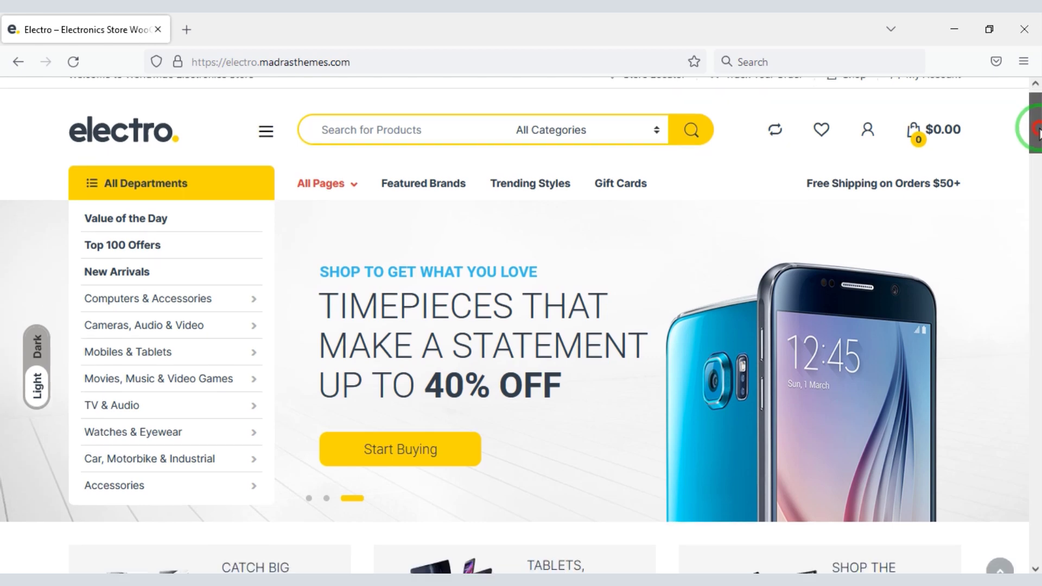
scroll(down, 3)
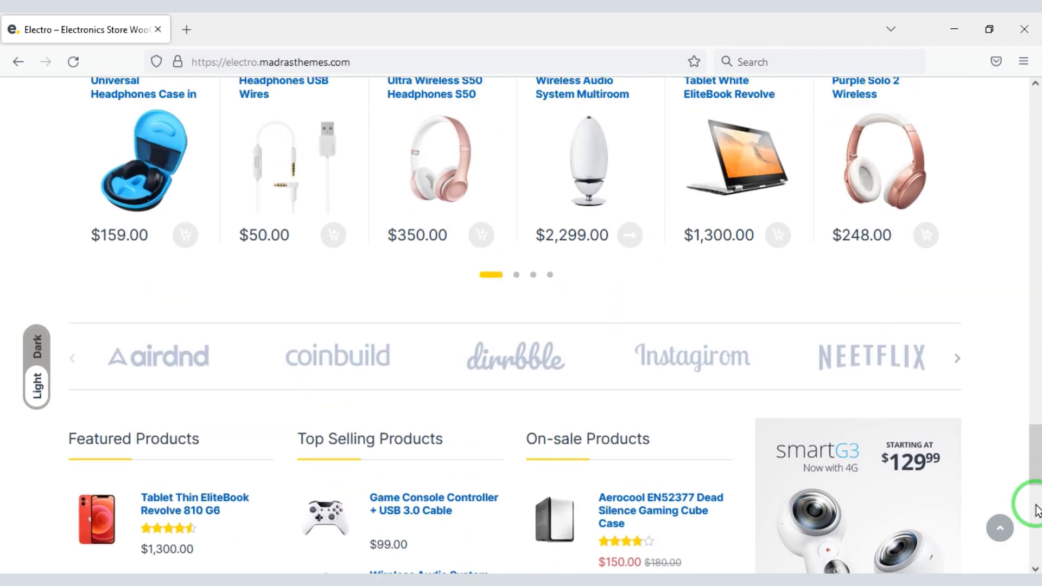
scroll(down, 3)
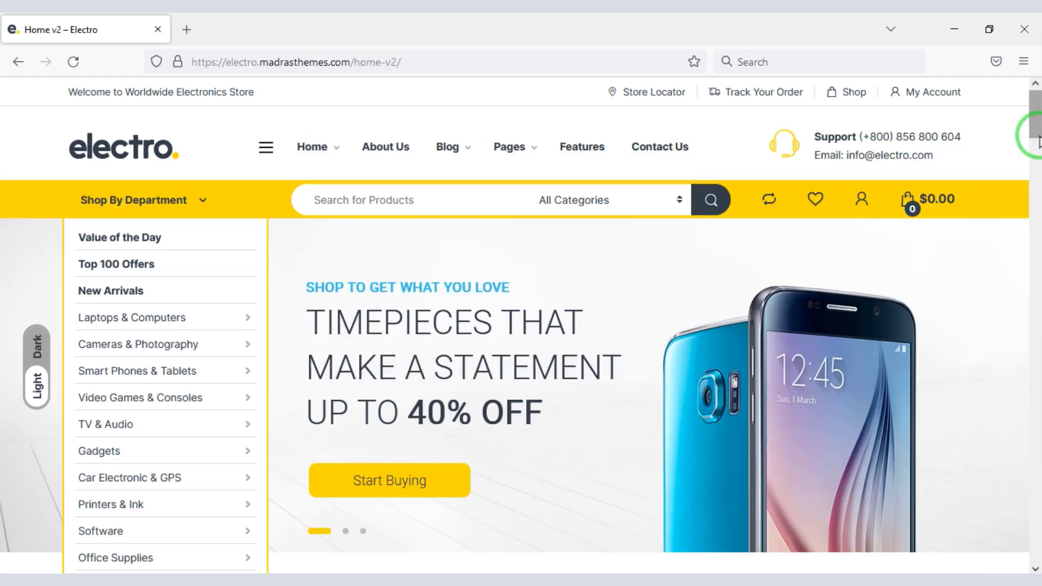
scroll(down, 3)
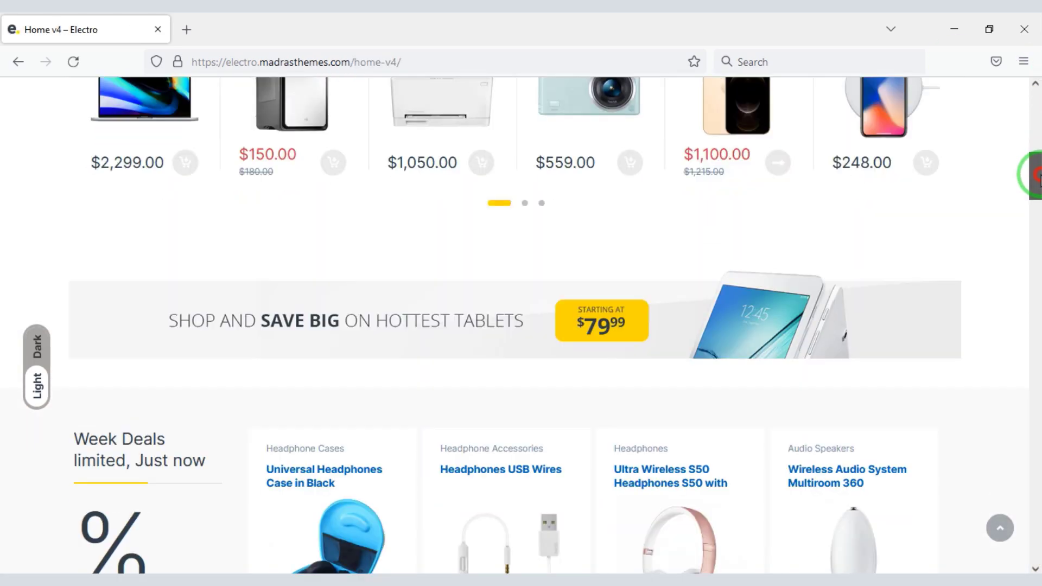
scroll(down, 3)
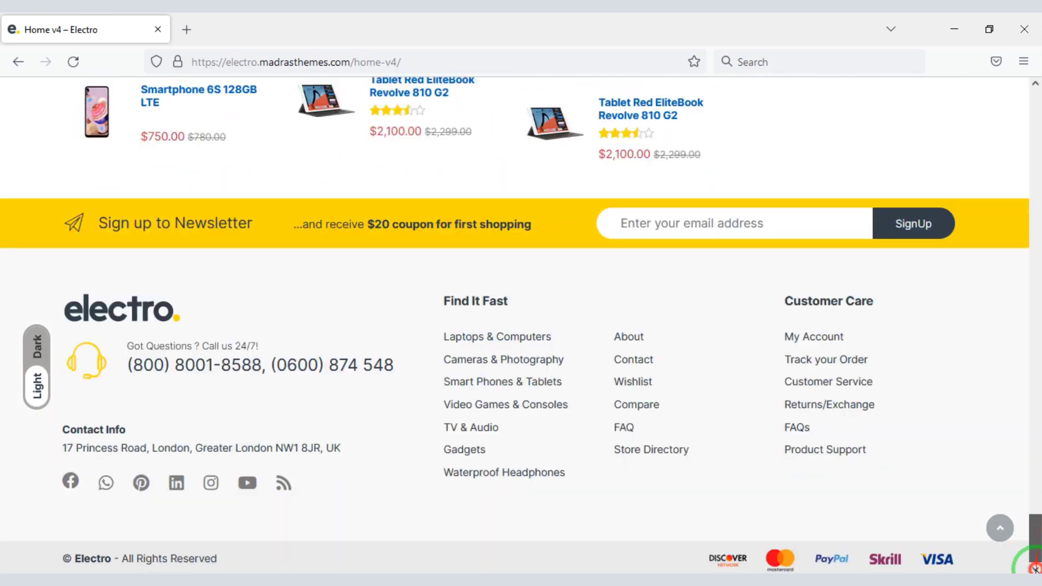
scroll(up, 3)
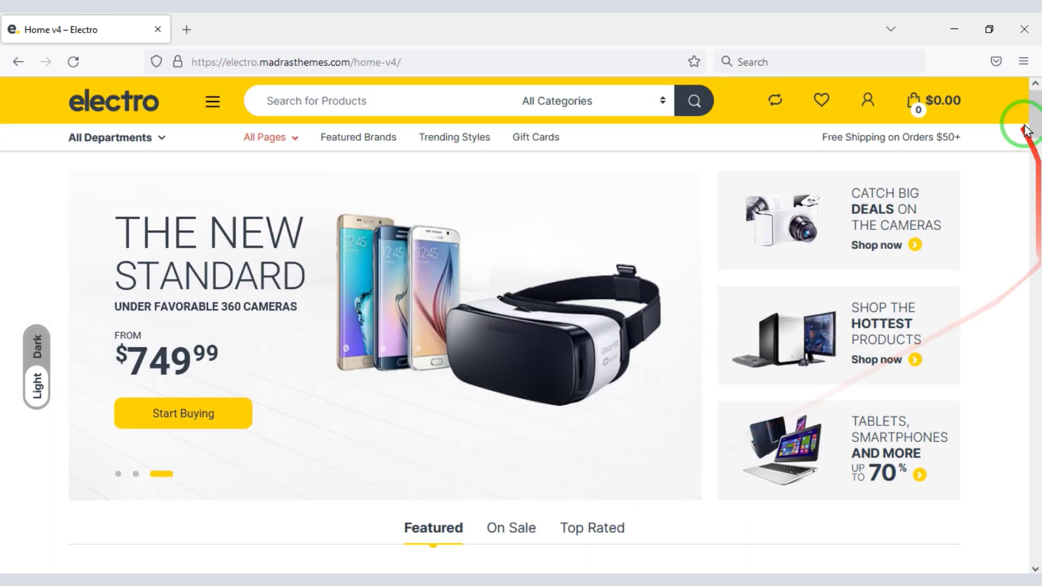
scroll(down, 3)
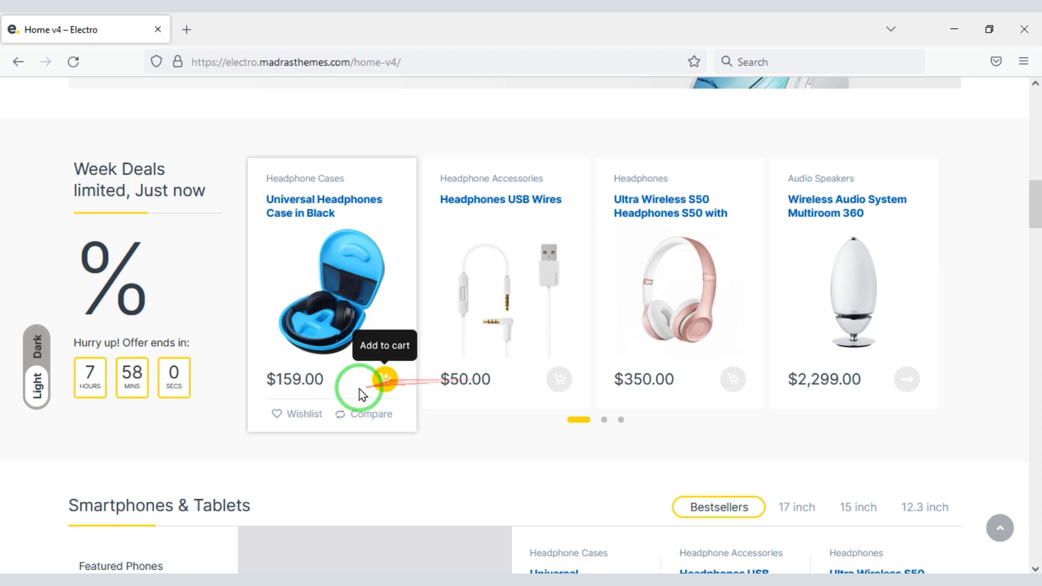
Add the Universal Headphones Case in Black to the cart, proceed to checkout, then go to Track Your Order.
click(385, 379)
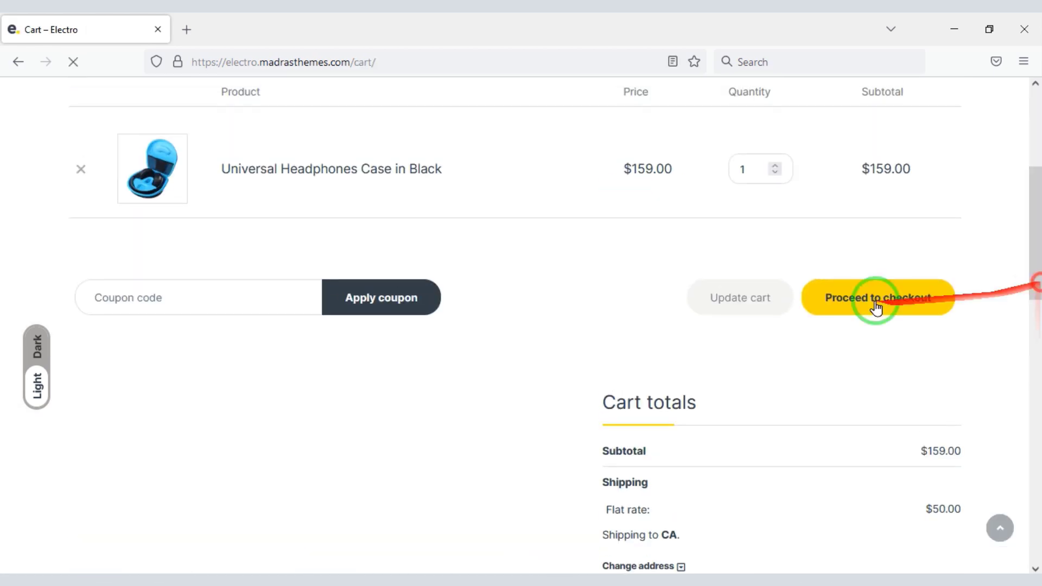
click(876, 297)
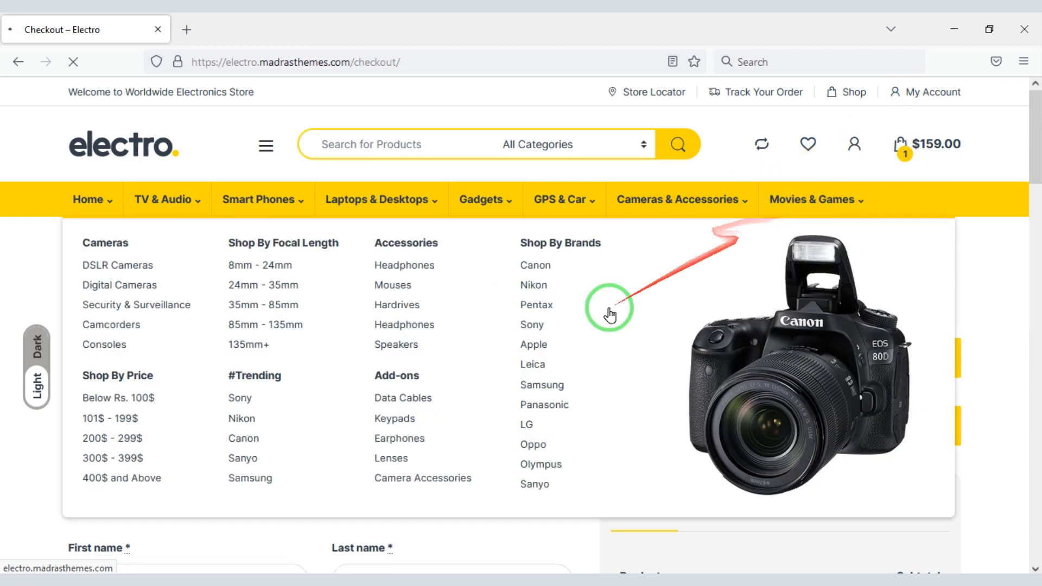
click(762, 91)
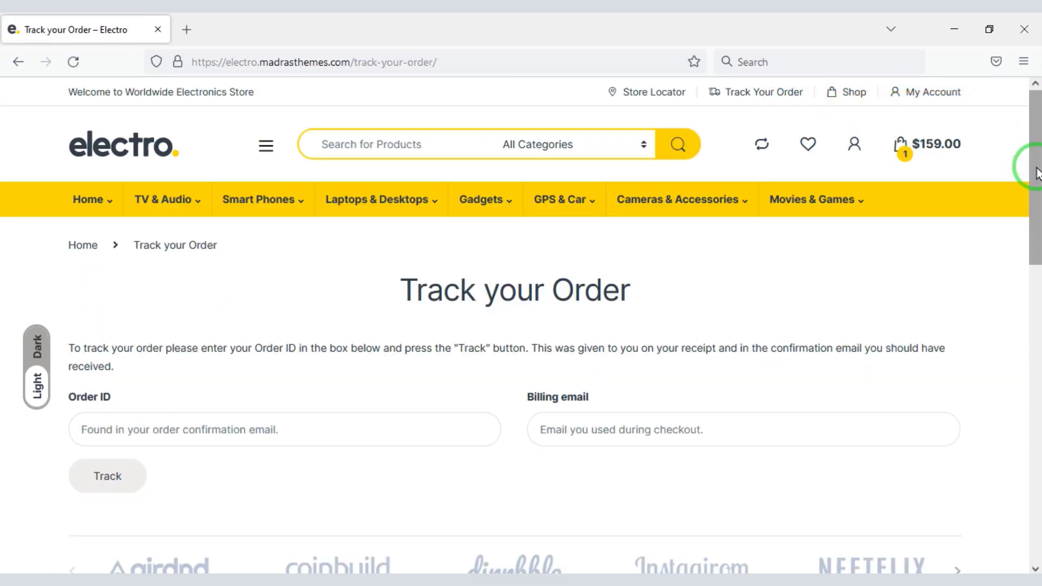
mouse_move(1032, 146)
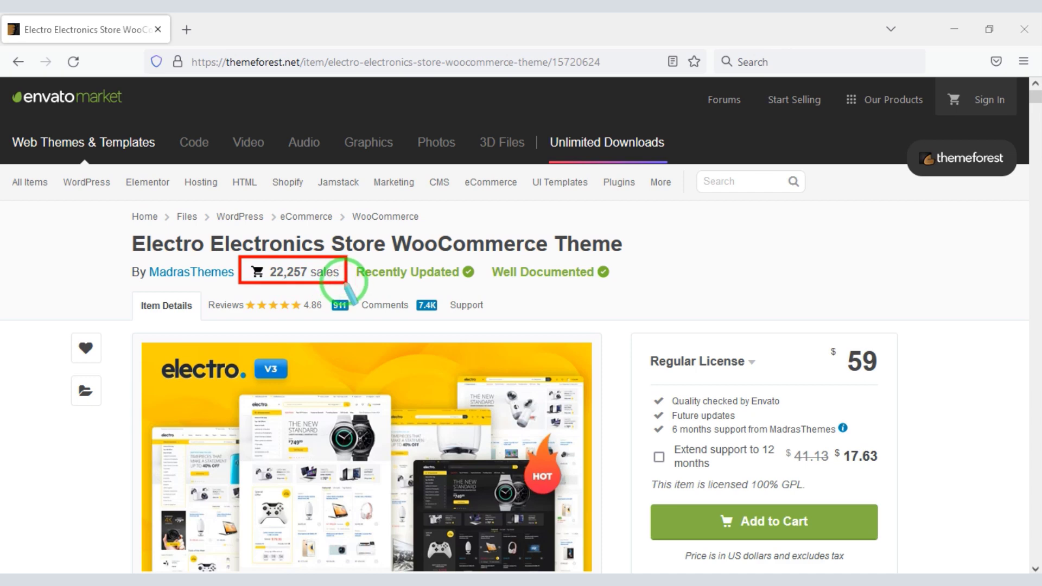
Scroll through the Electro ThemeForest description down to the '11+ complete websites' section.
scroll(down, 3)
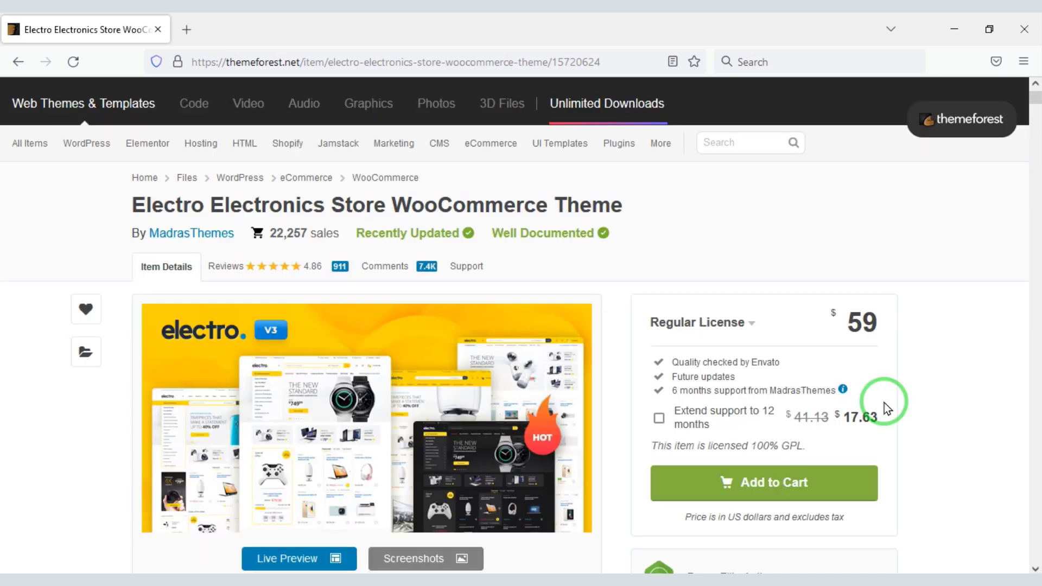
scroll(down, 3)
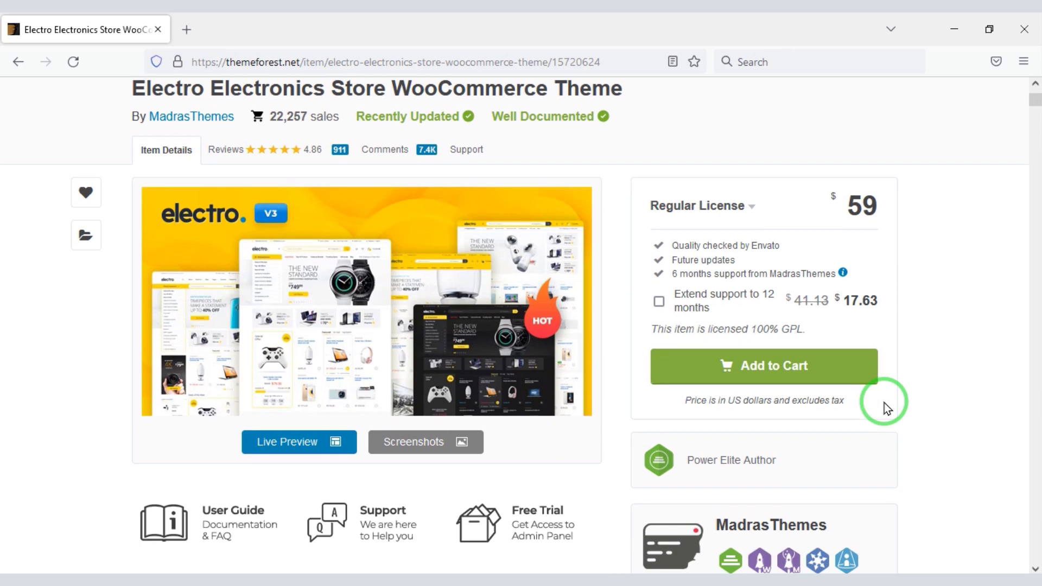
scroll(down, 3)
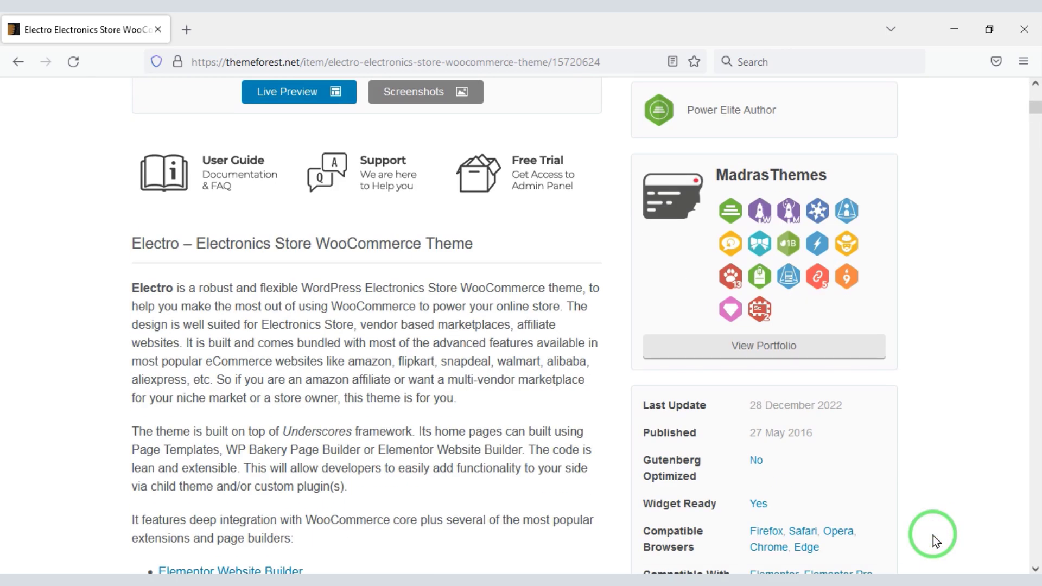
scroll(down, 3)
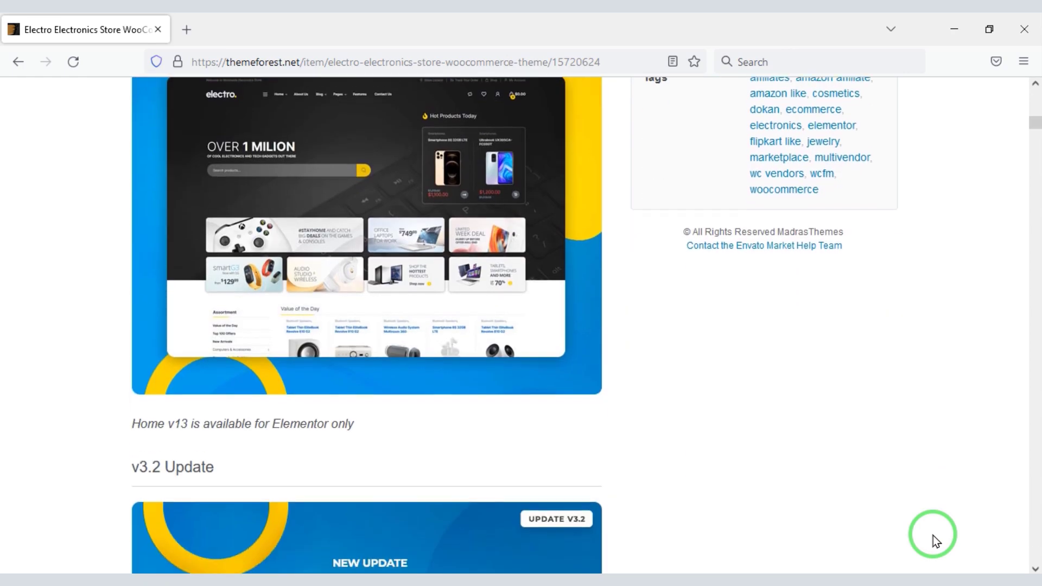
scroll(down, 3)
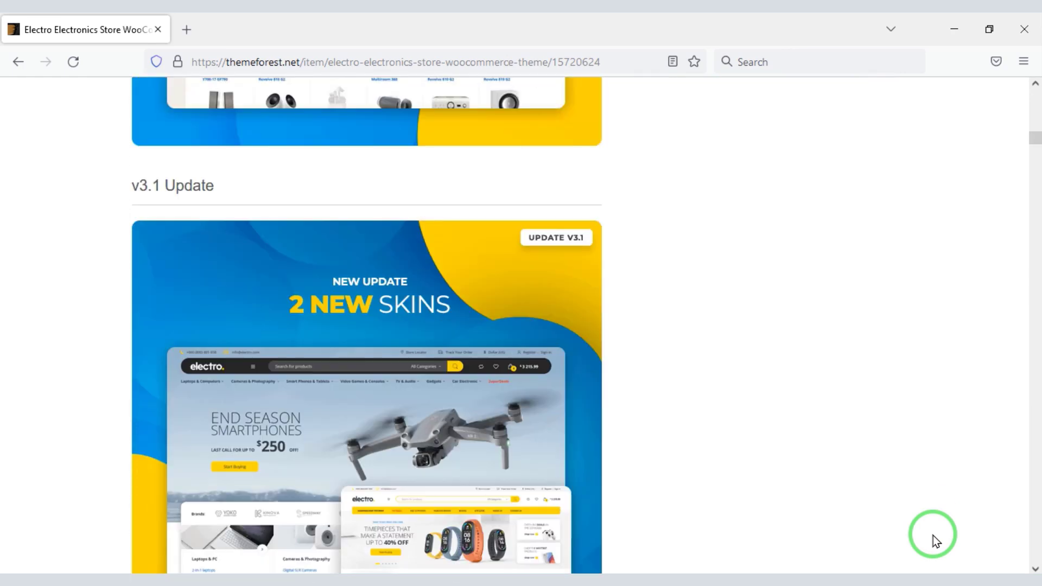
scroll(down, 3)
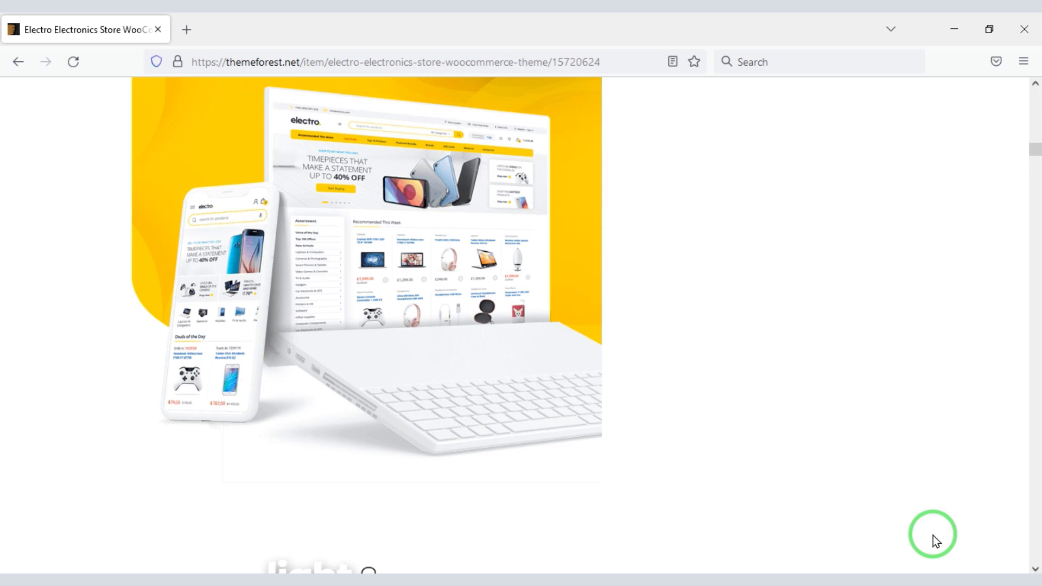
scroll(down, 3)
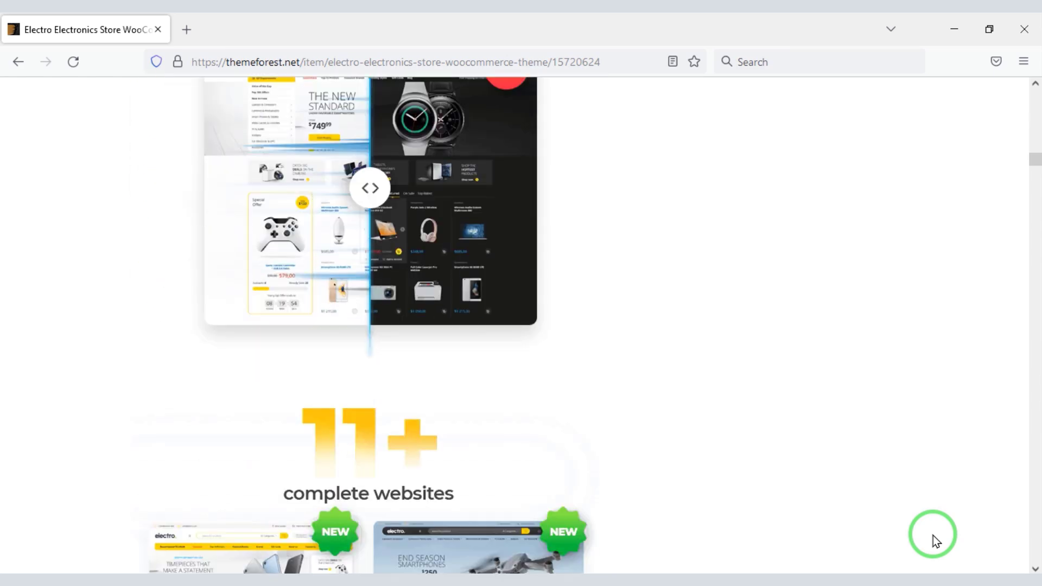
scroll(down, 3)
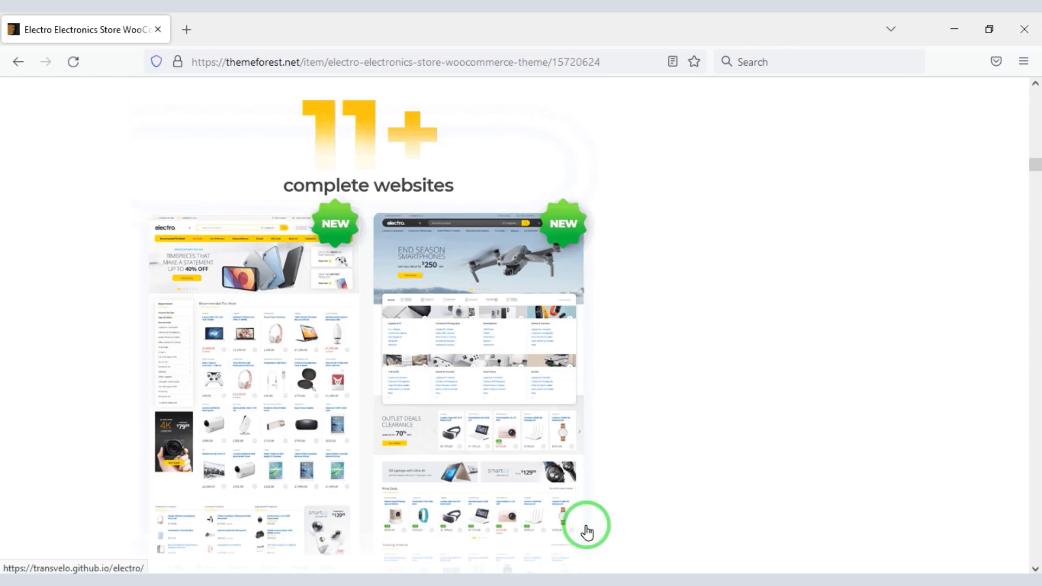
scroll(down, 3)
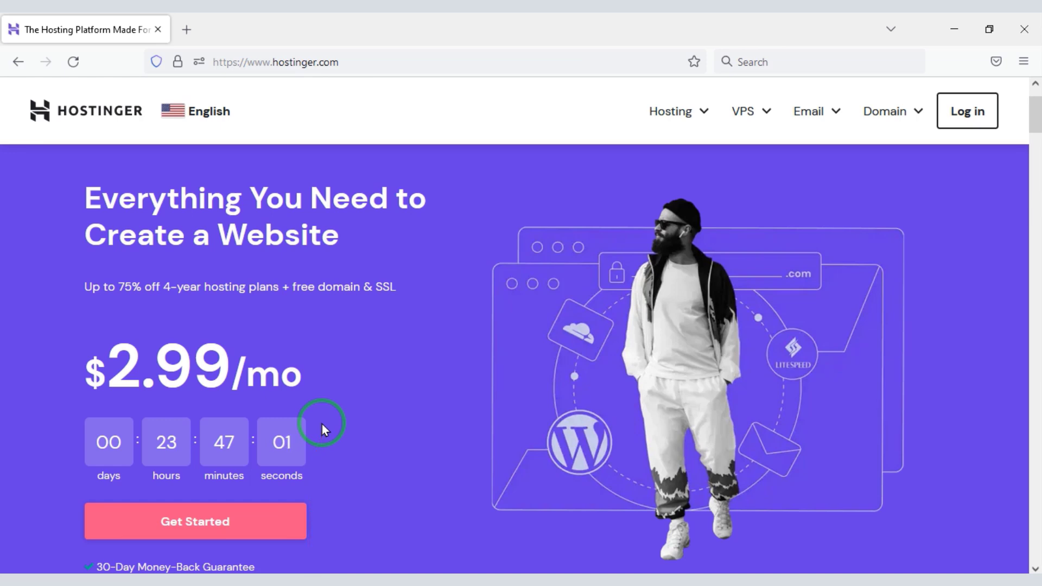
Review Hostinger's web hosting plans page.
scroll(down, 3)
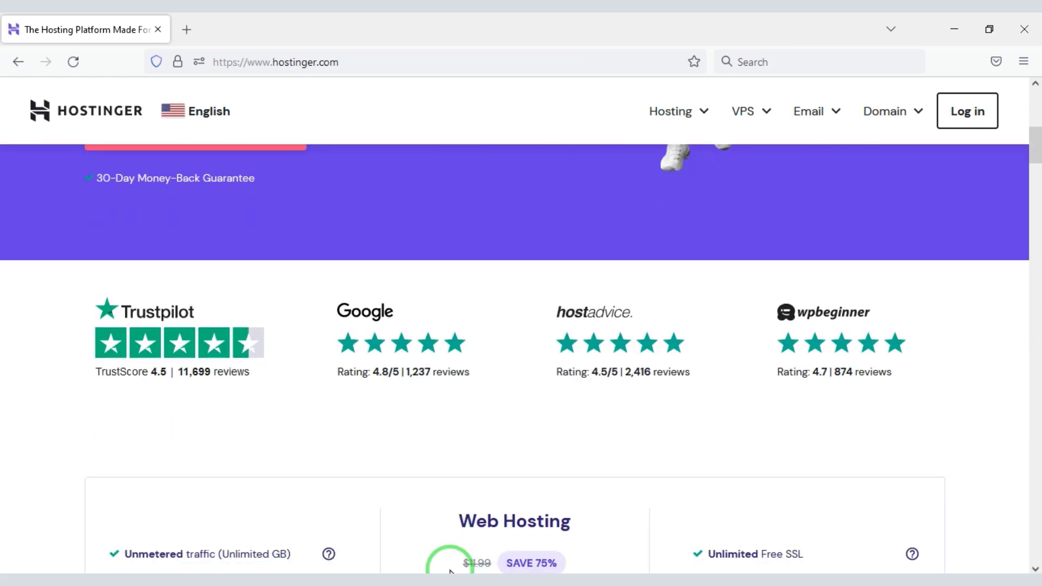
scroll(down, 3)
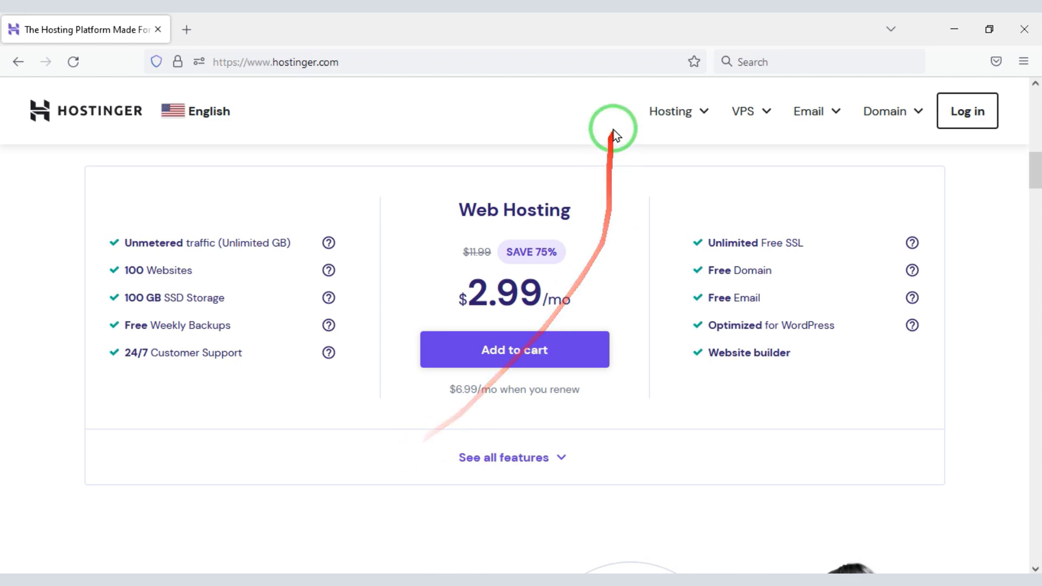
click(669, 111)
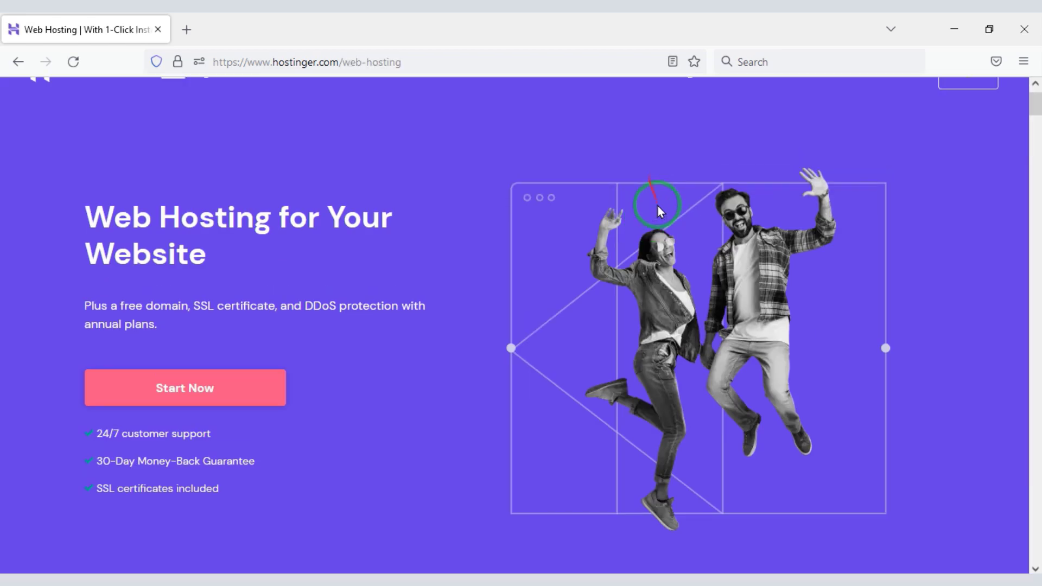
scroll(down, 3)
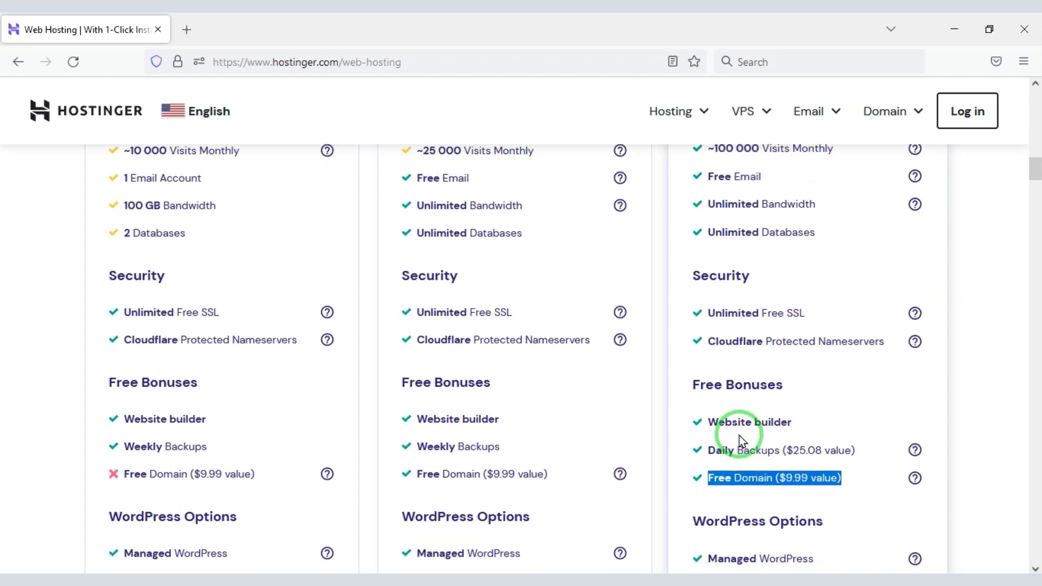
scroll(up, 3)
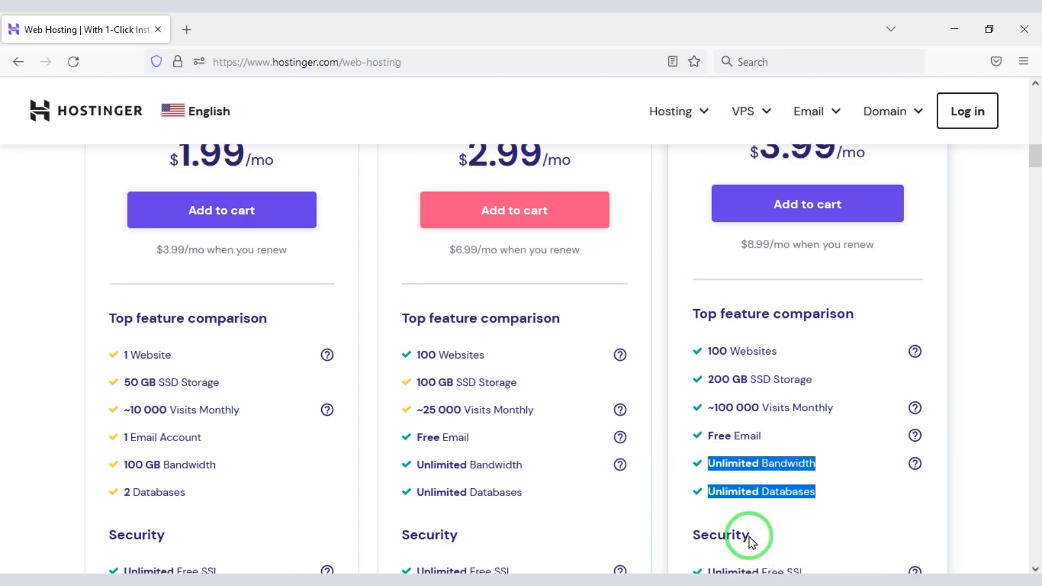
scroll(down, 3)
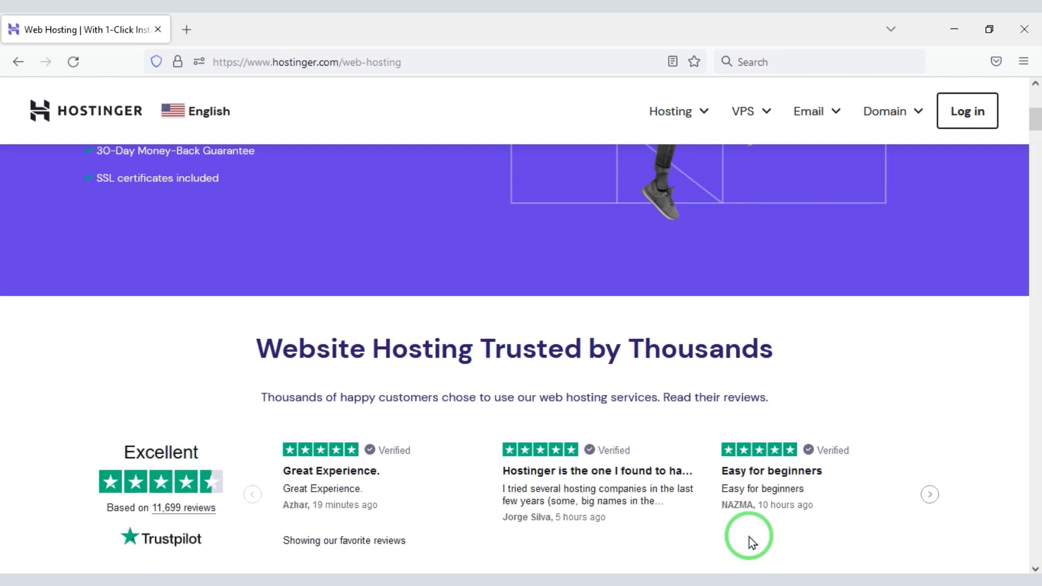
scroll(up, 3)
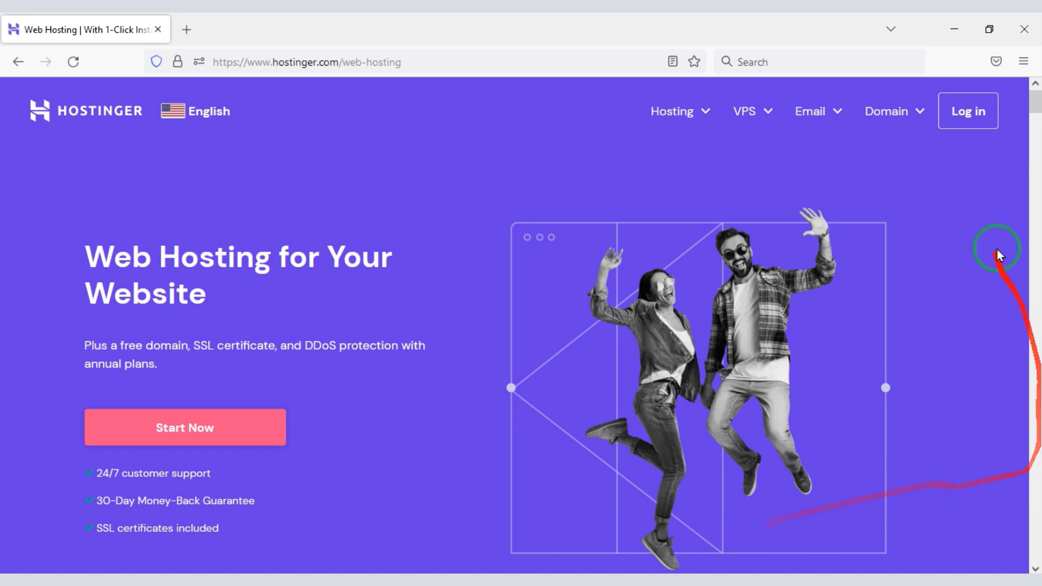
Log in to Hostinger to reach the hPanel dashboard for qnaweb.xyz.
click(967, 111)
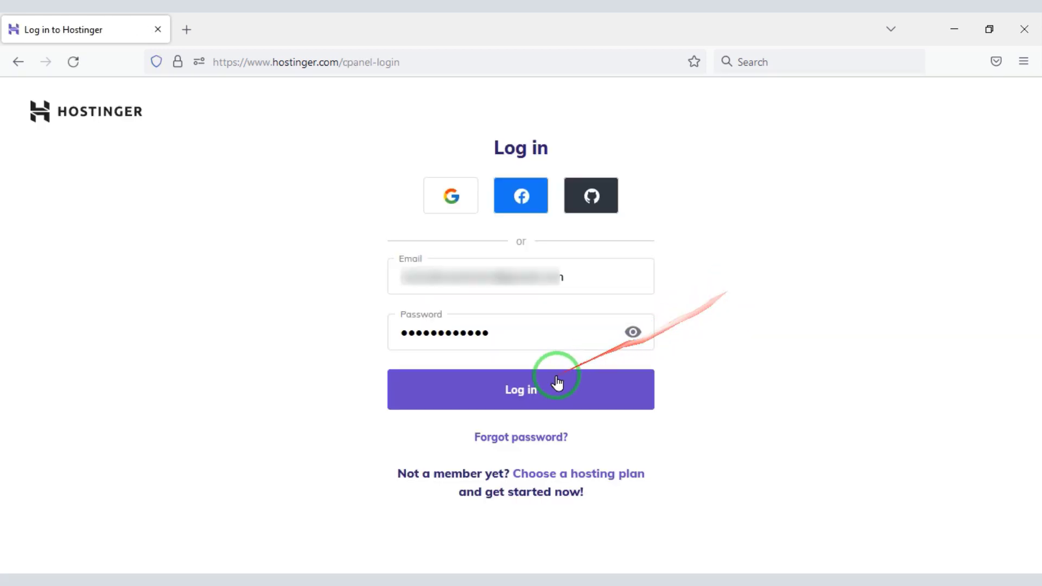
click(520, 390)
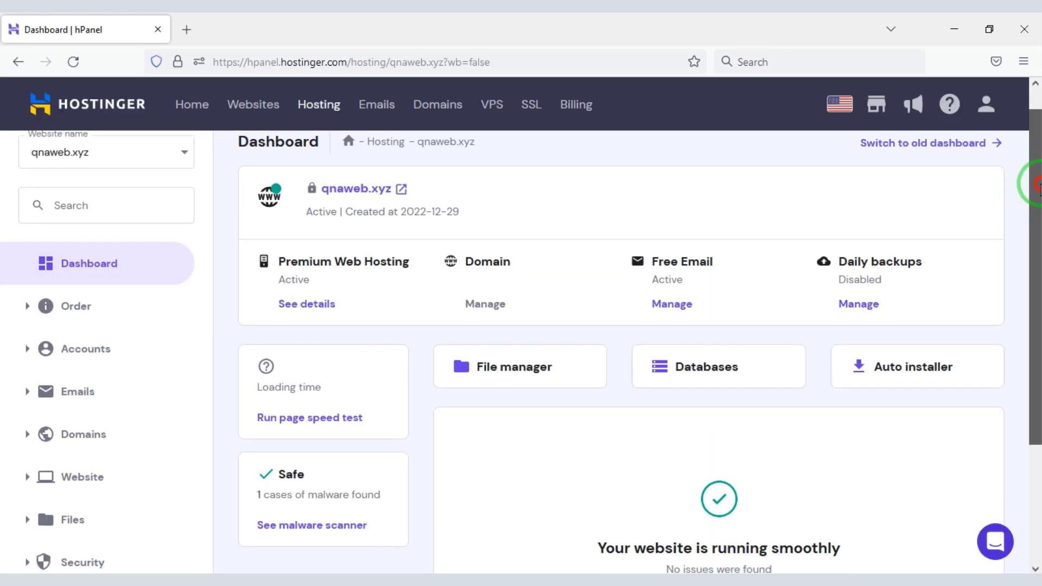
Go to Website > WordPress in hPanel and start Install WordPress for qnaweb.xyz.
scroll(down, 3)
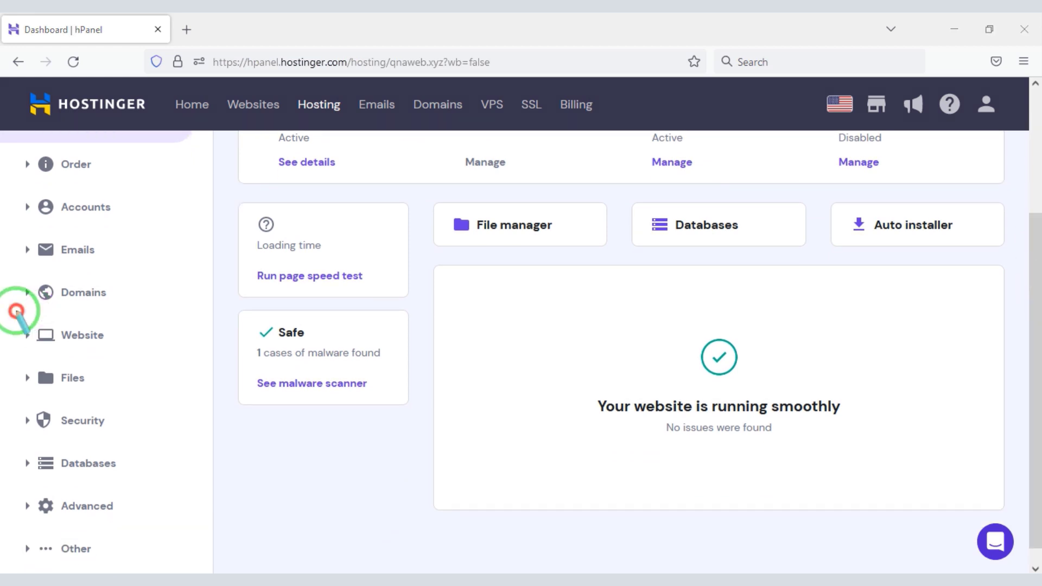
mouse_move(69, 335)
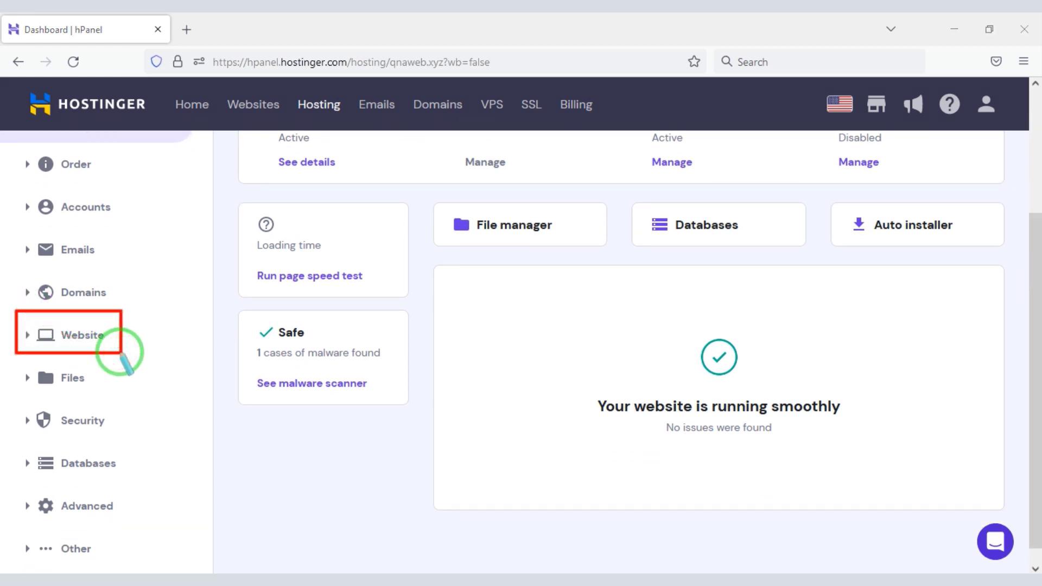
click(73, 335)
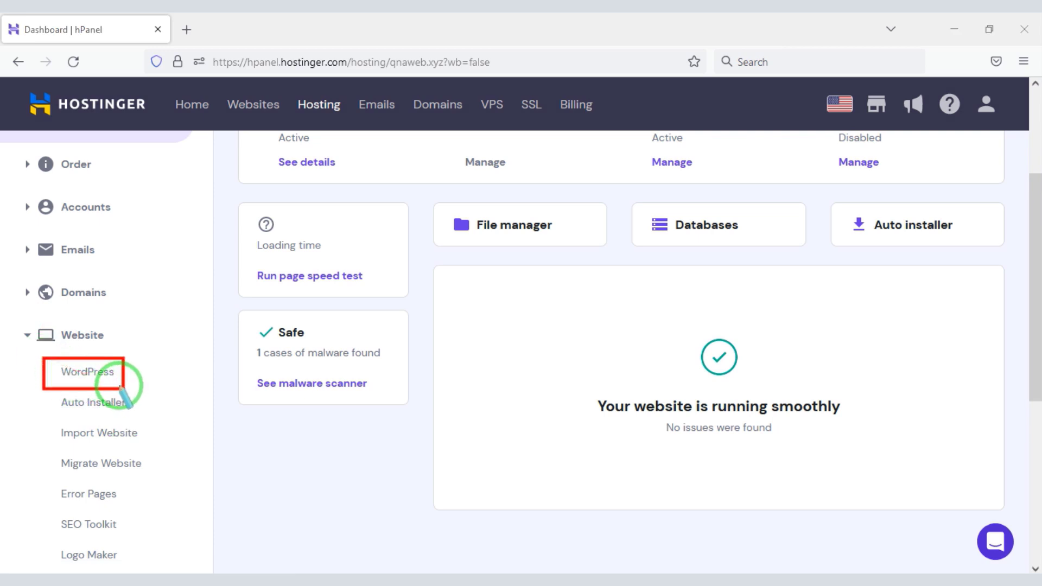
click(84, 371)
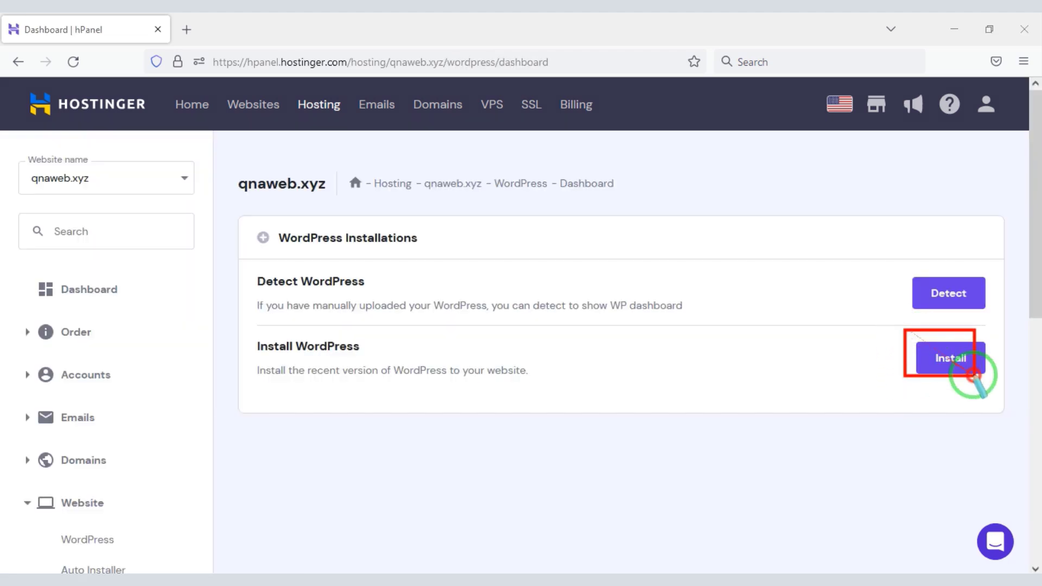
click(949, 357)
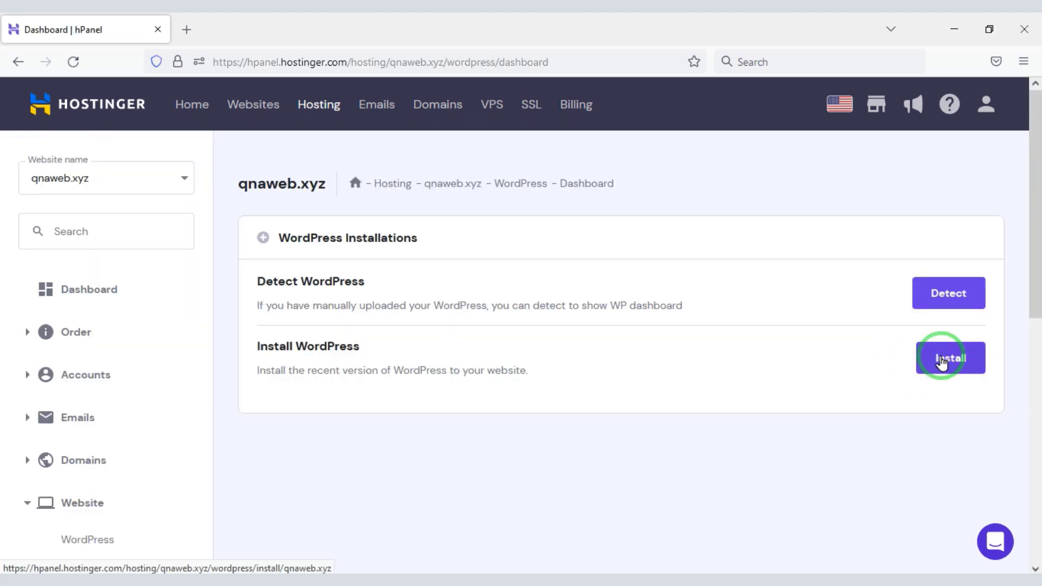
click(950, 357)
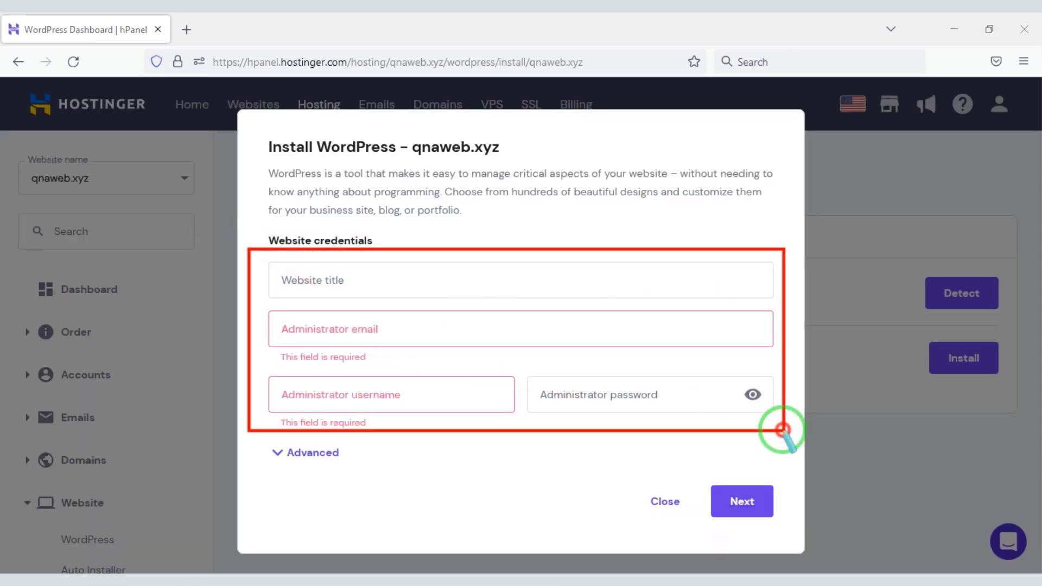
Install WordPress titled Electronic Shop with admin email and username qnaweb, keeping version 6.1.1 and English.
click(426, 280)
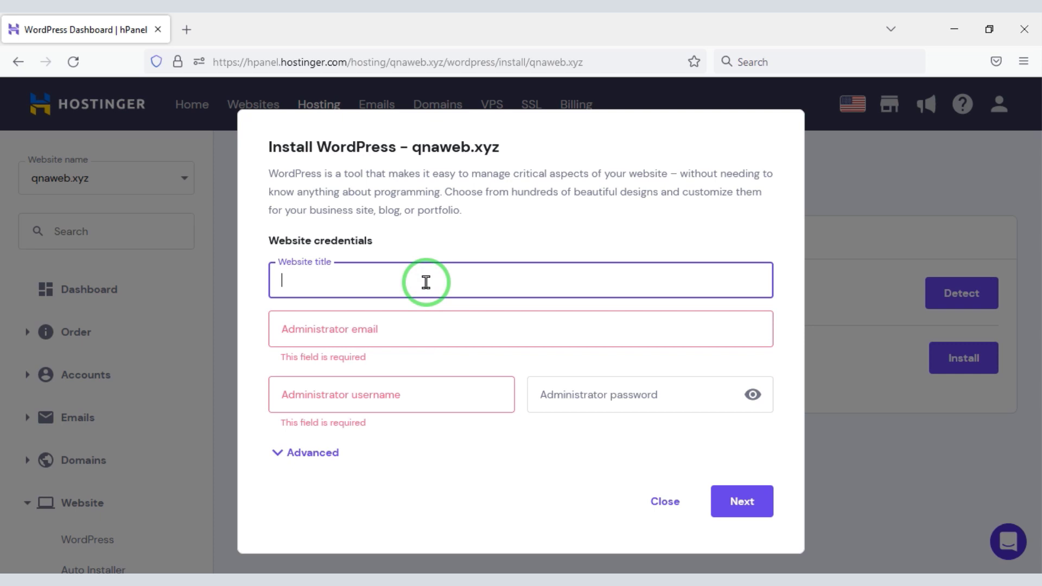
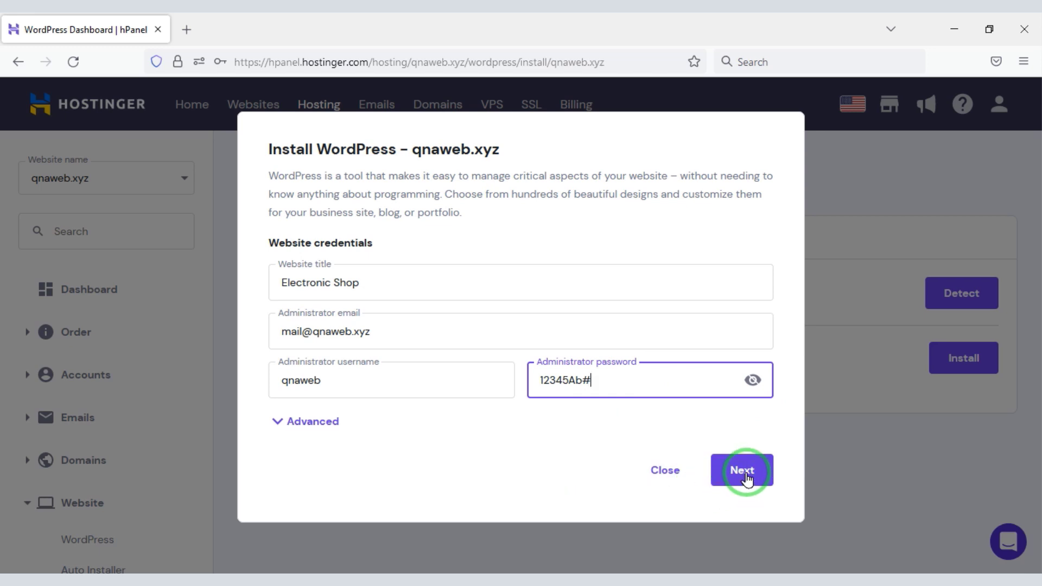
click(741, 470)
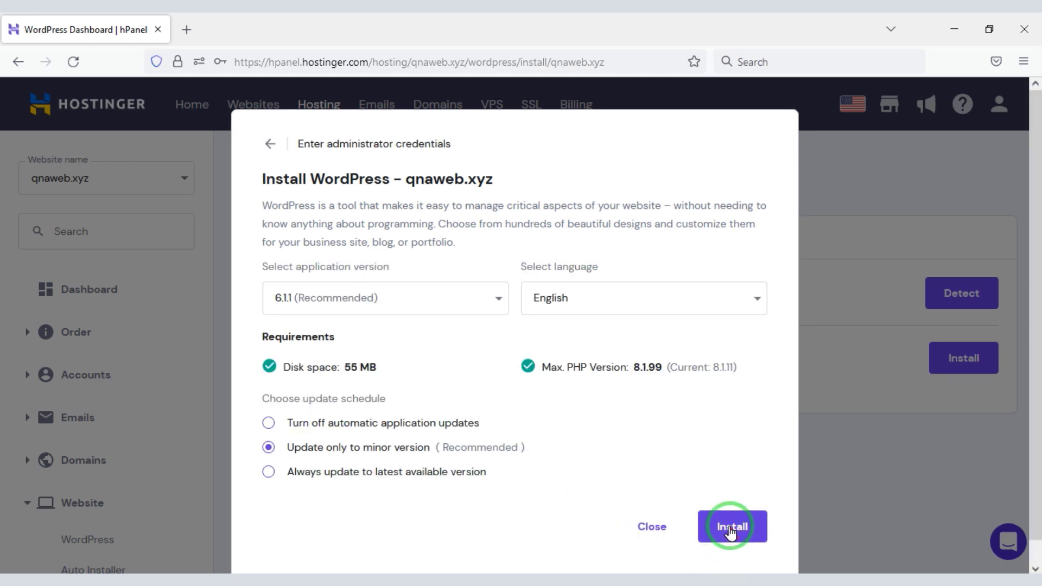
click(732, 525)
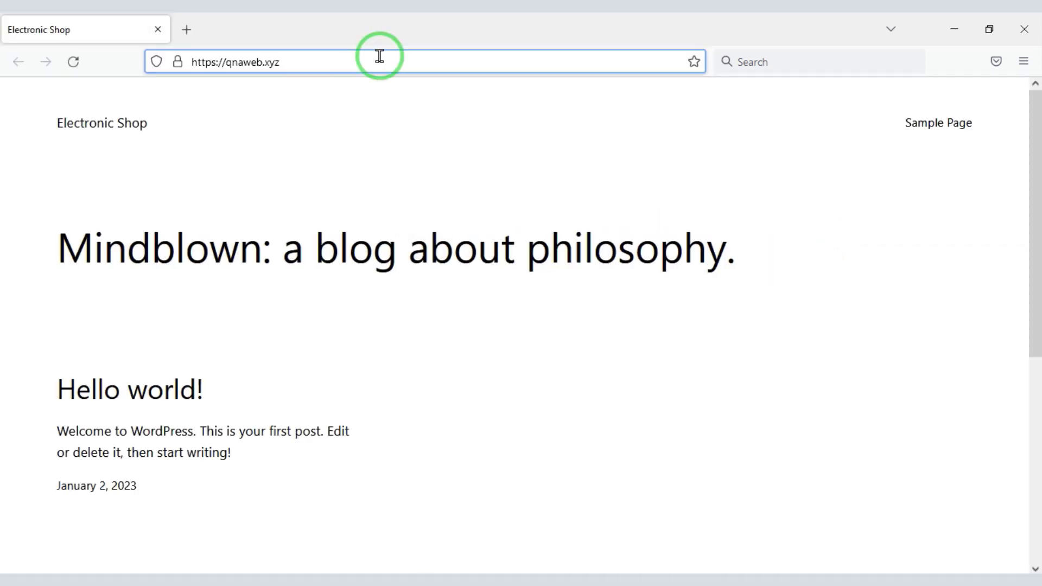
Go to the site's /admin address and log in as qnaweb to the WordPress dashboard.
text(/admin)
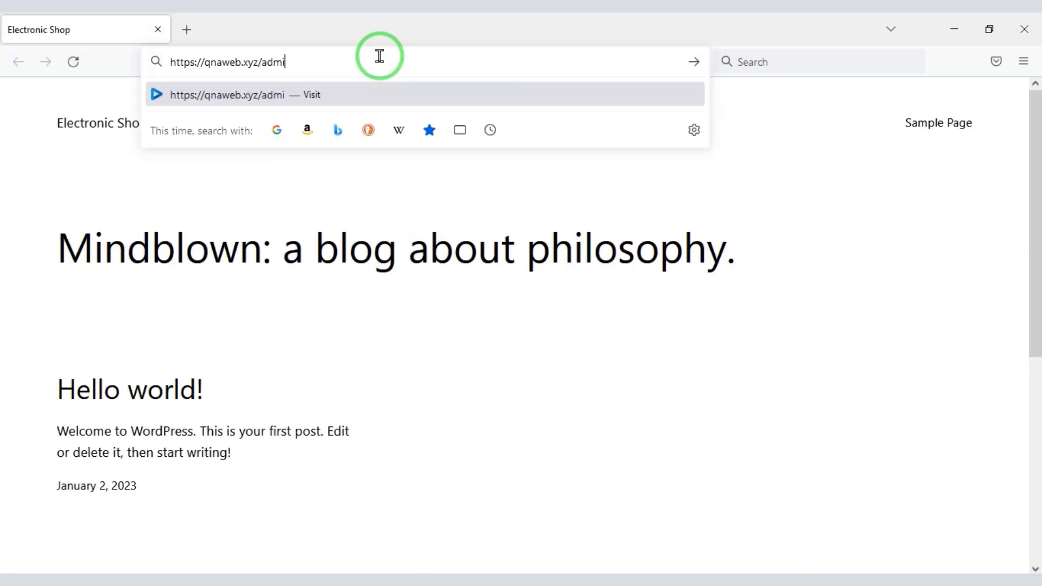
key(Enter)
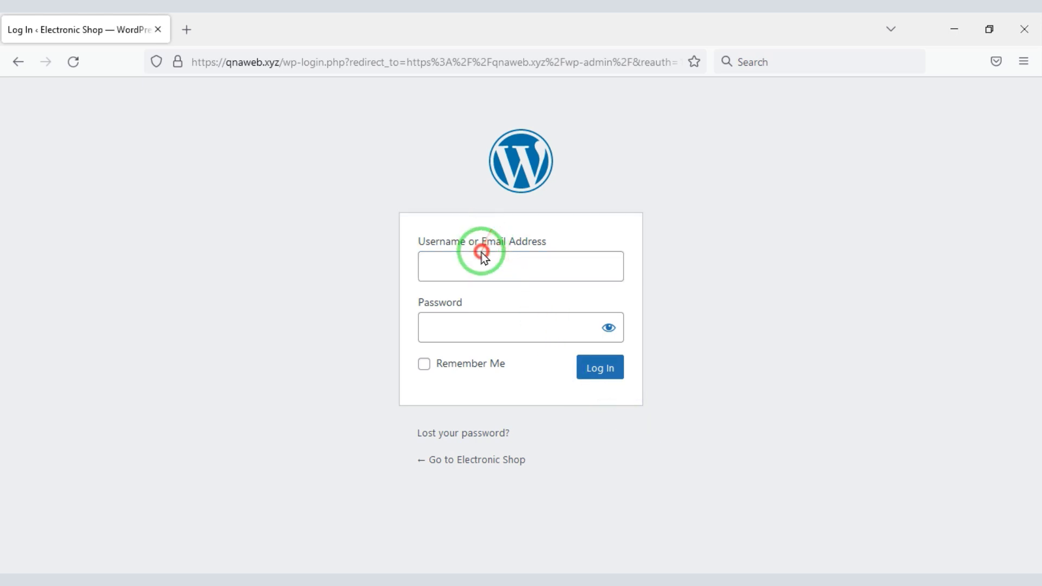
text(qnaweb)
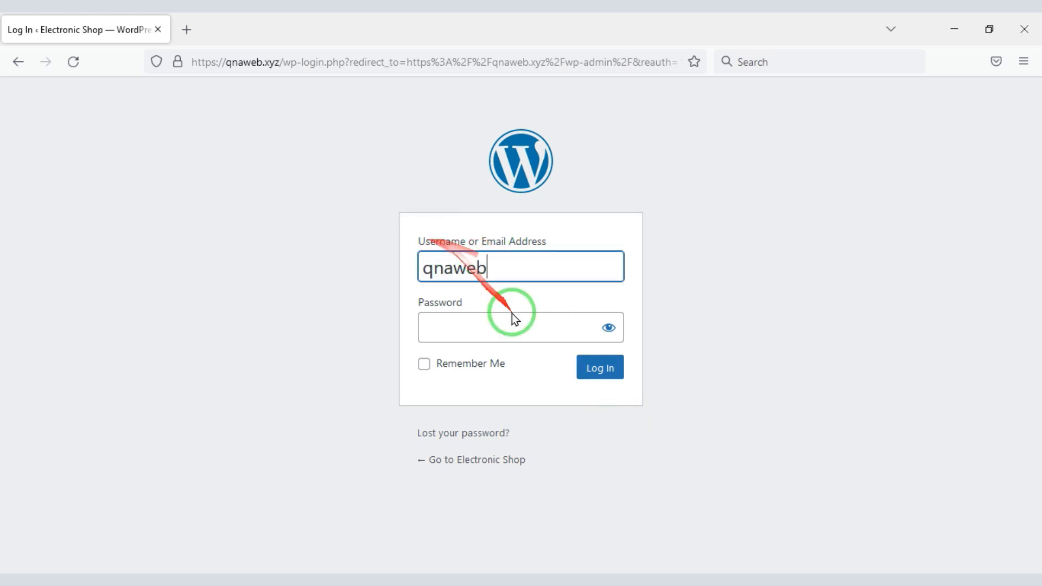
text(password)
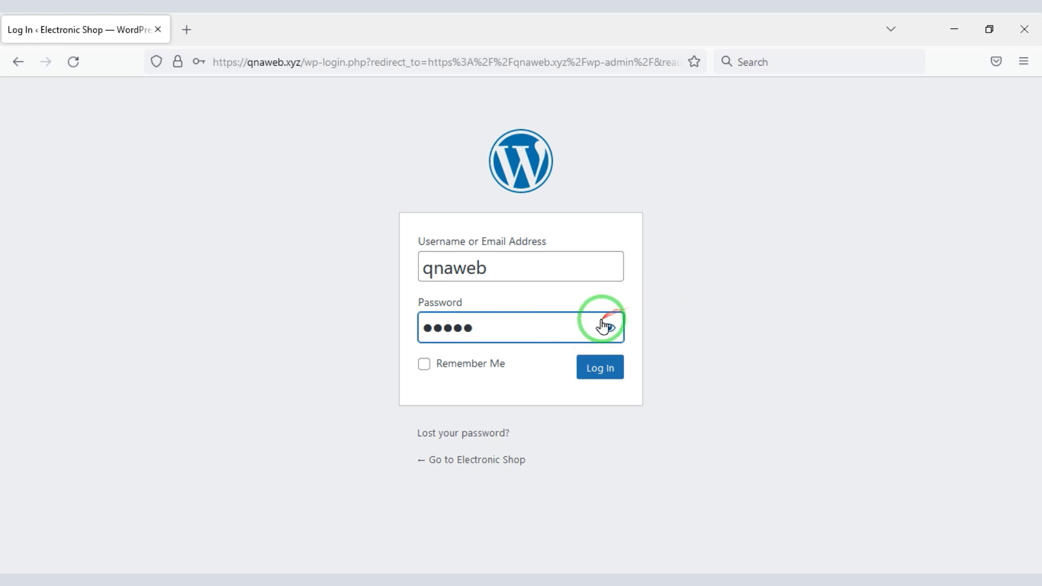
click(604, 326)
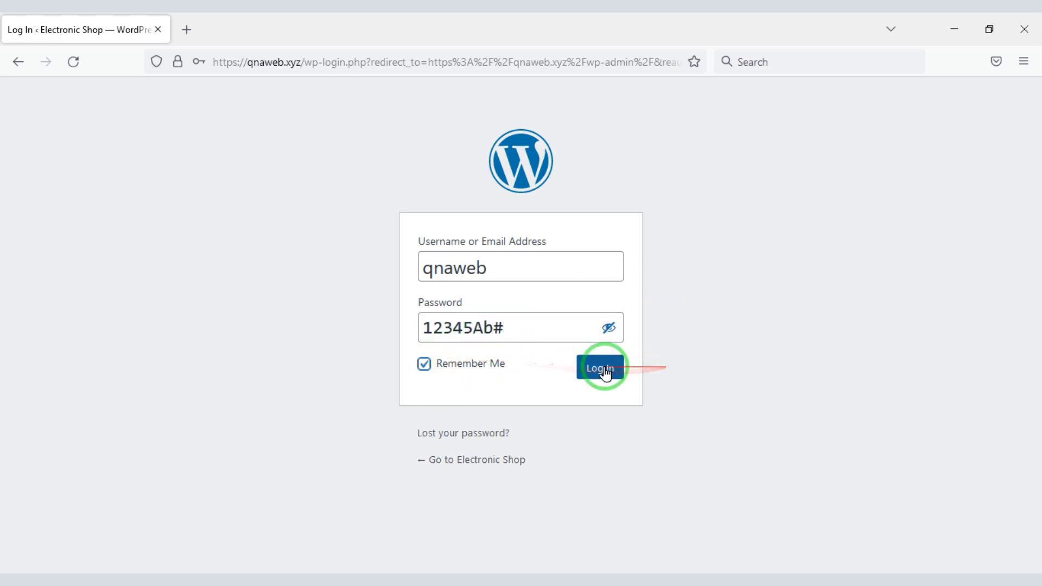
click(599, 368)
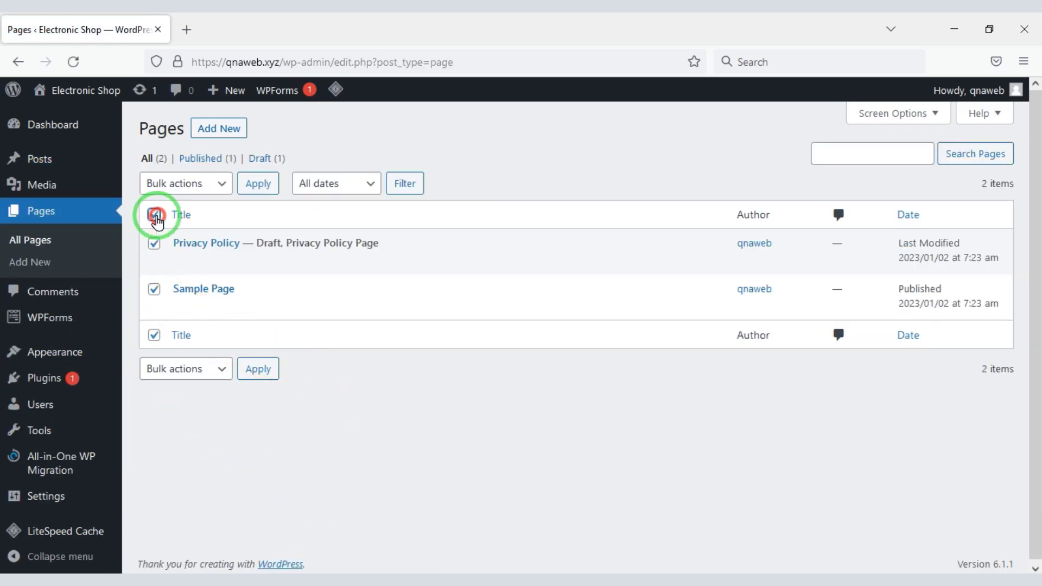
Select all default pages, move them to Trash and view the Trash list.
click(257, 182)
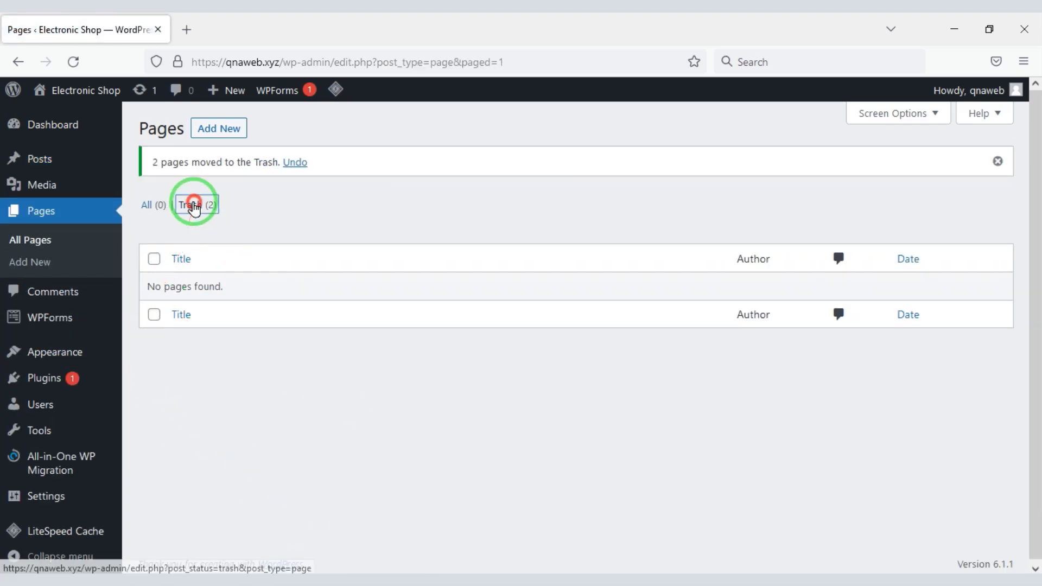
click(191, 204)
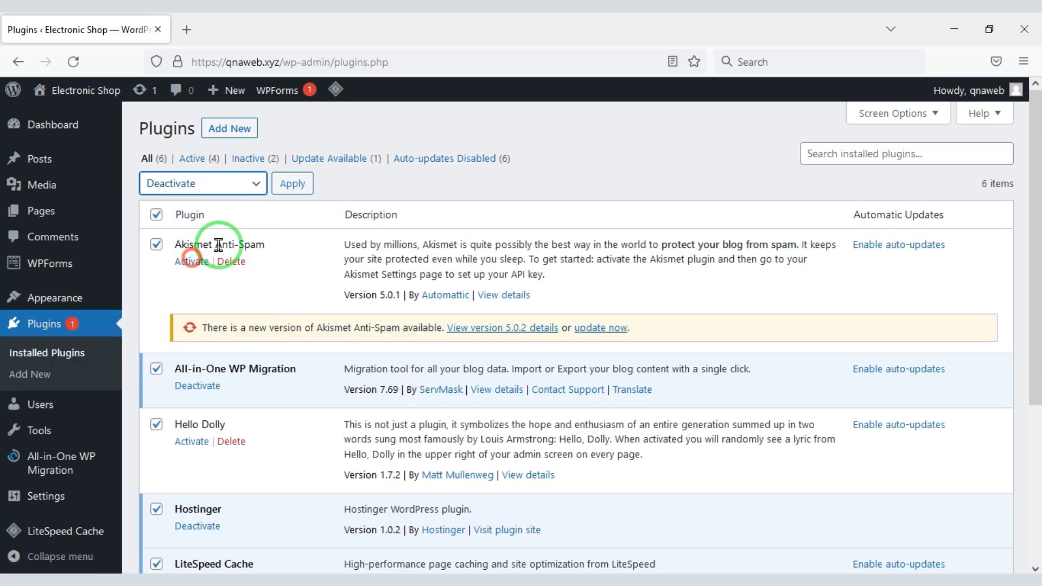
Deactivate then delete all six installed plugins, confirming removal of their data.
click(290, 183)
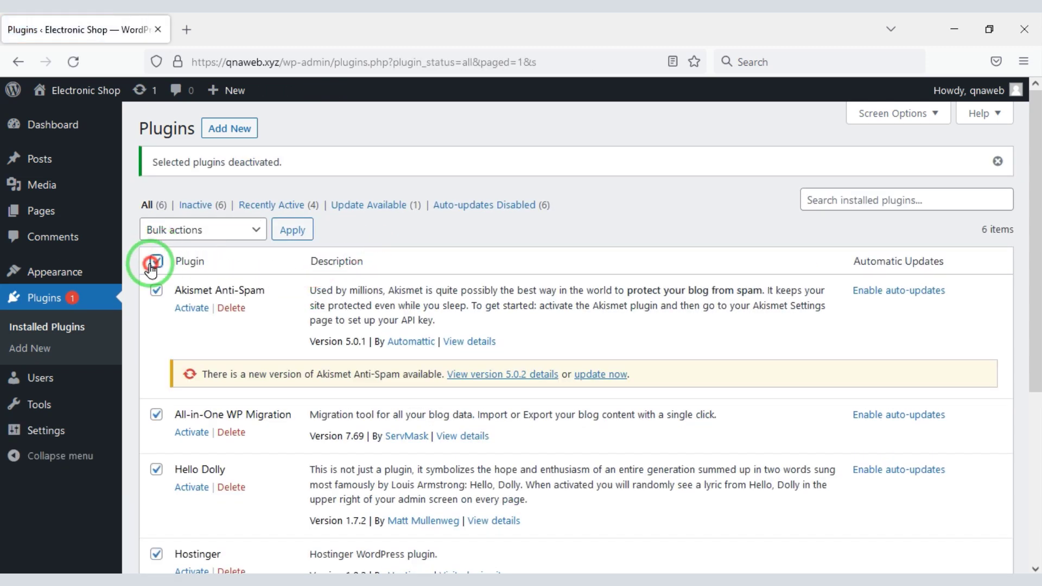
click(291, 228)
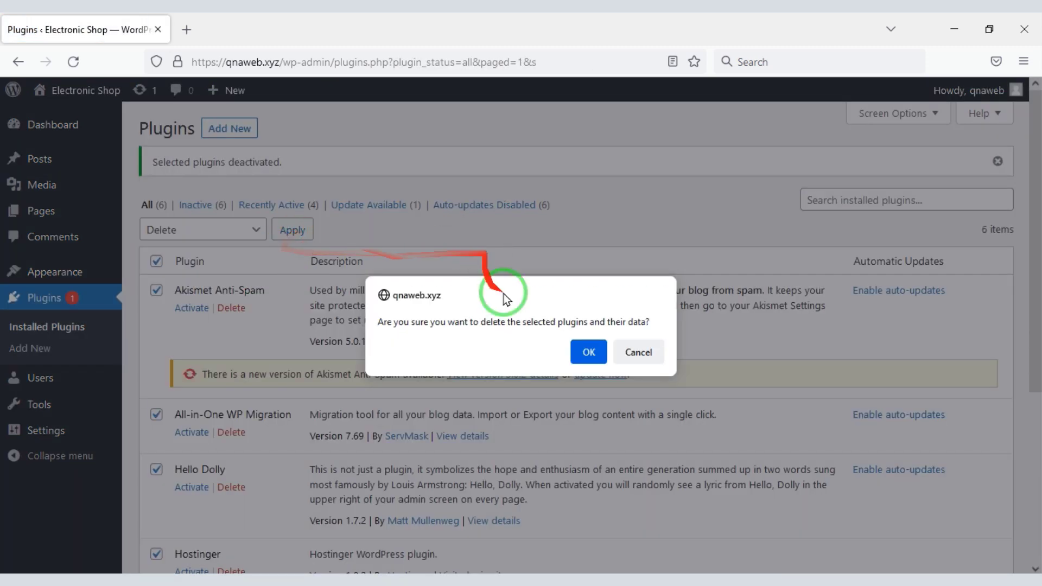
click(587, 352)
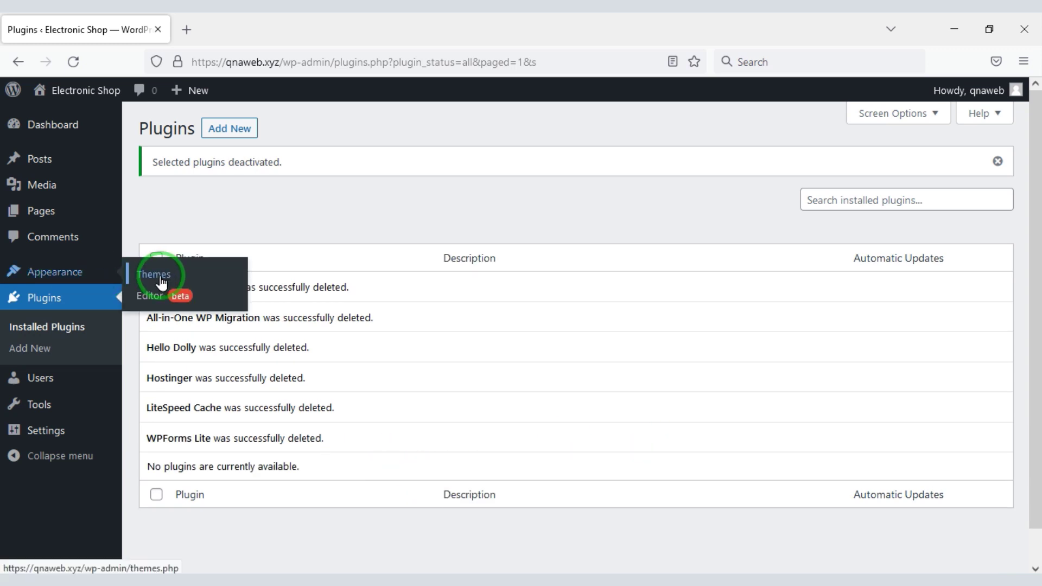
Go to Appearance > Themes and choose Add New Theme.
click(153, 274)
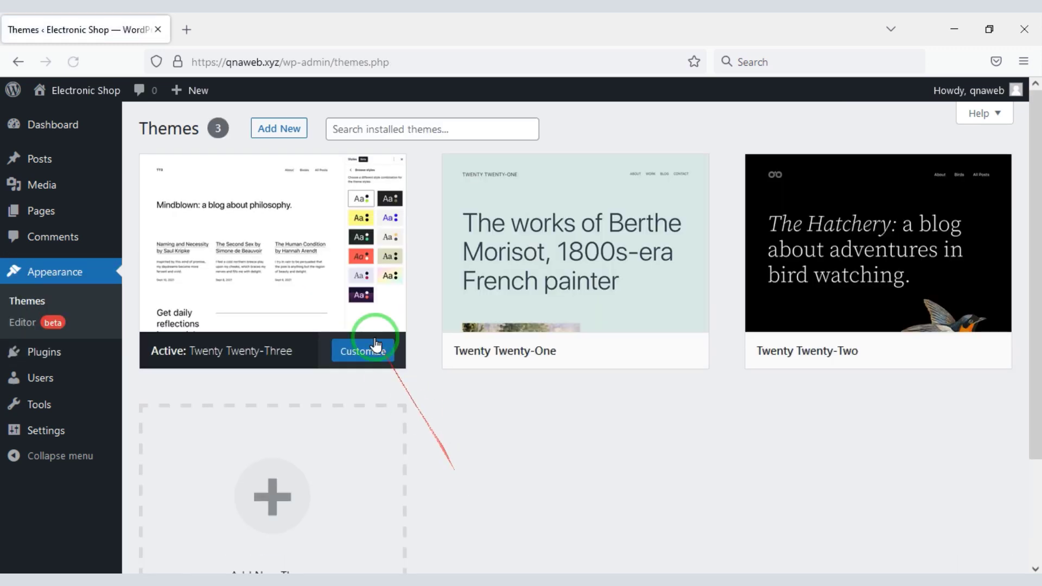
click(272, 495)
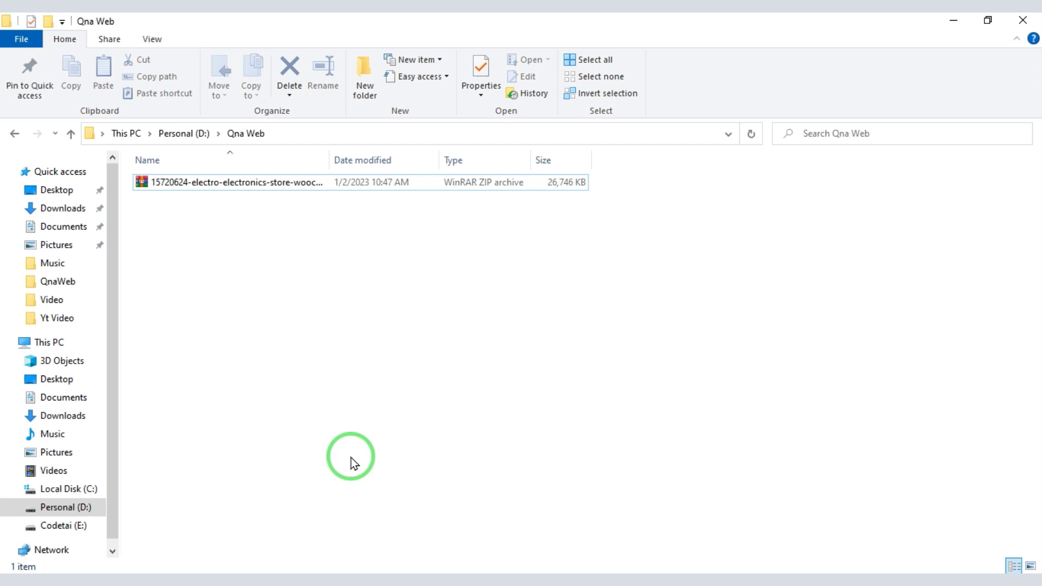
Extract the Electro theme ZIP into a folder beside it and open that folder.
click(319, 182)
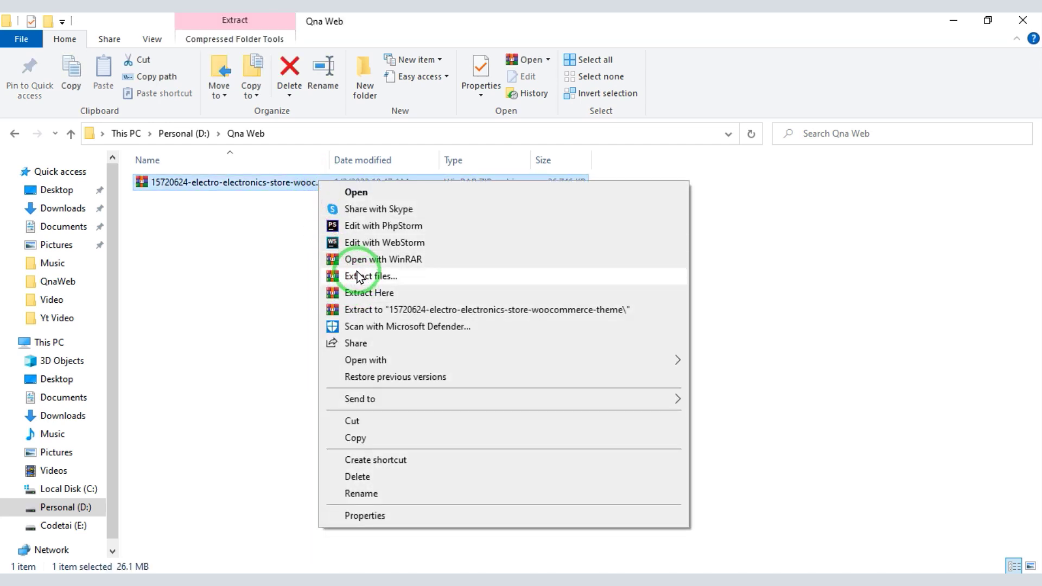
click(370, 276)
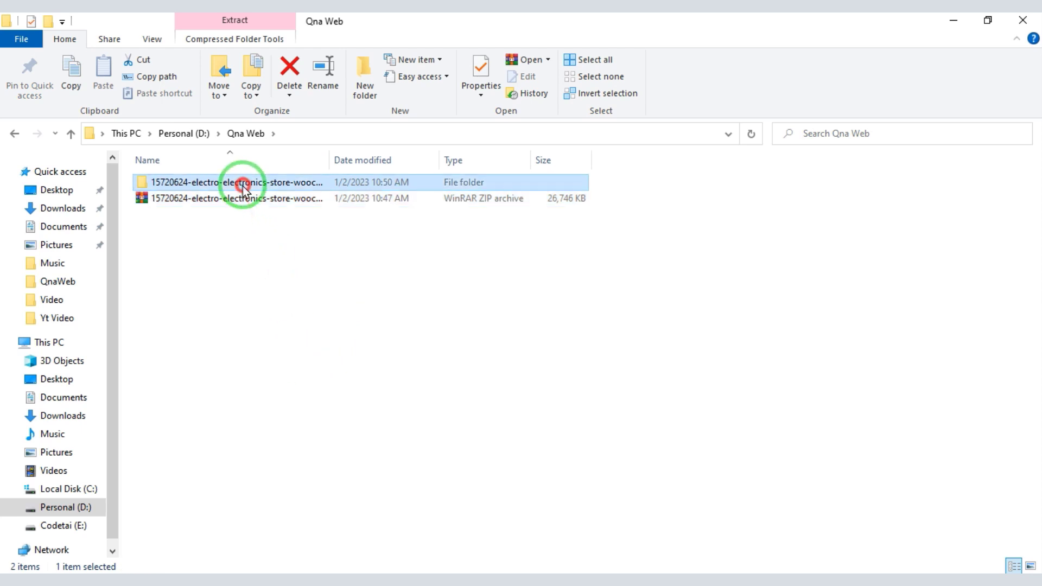
double_click(239, 183)
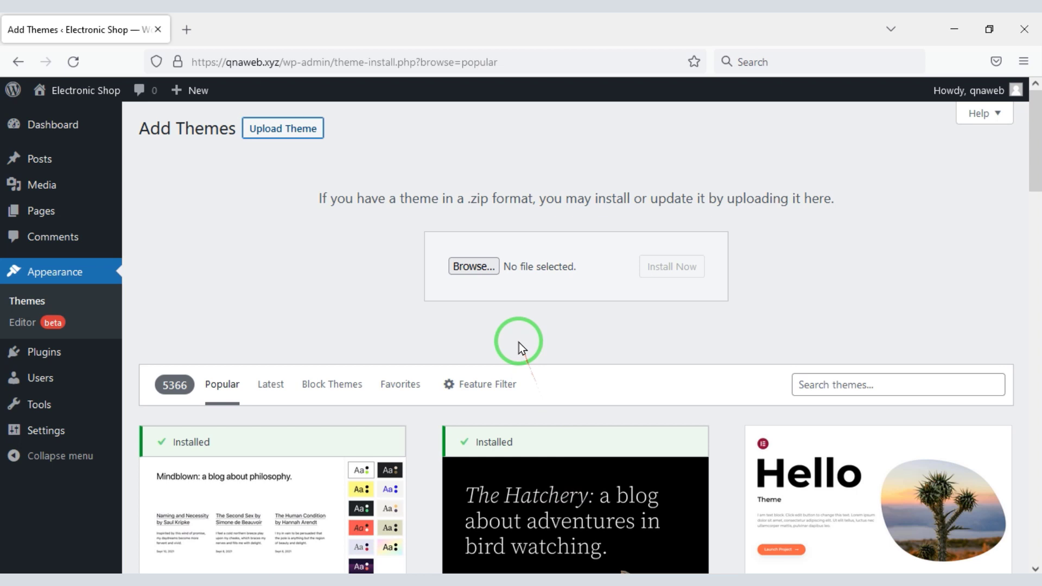
Browse into the extracted folder's theme-files directory and select electro.zip for upload.
click(473, 266)
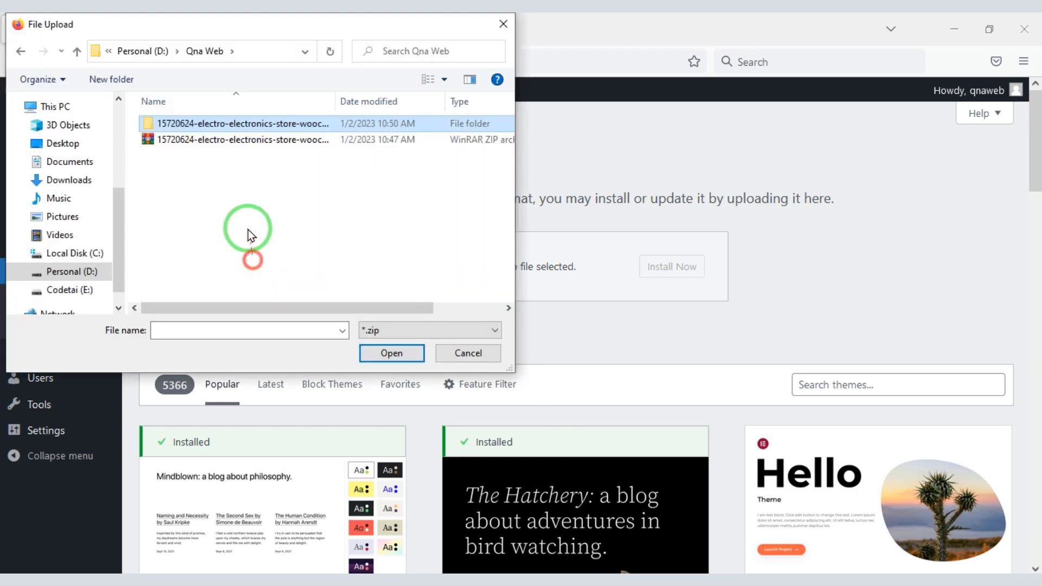
double_click(239, 124)
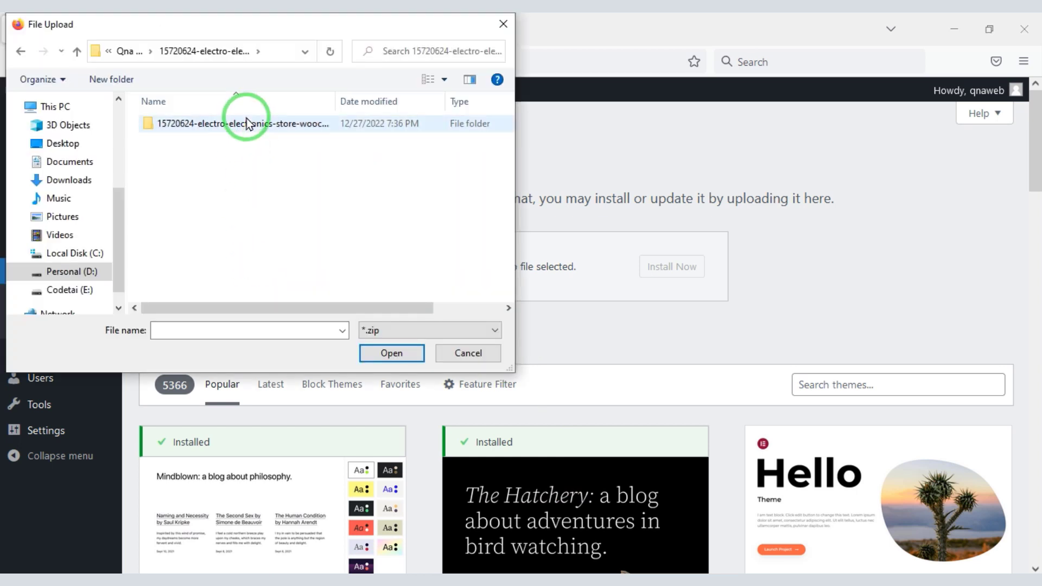
double_click(239, 123)
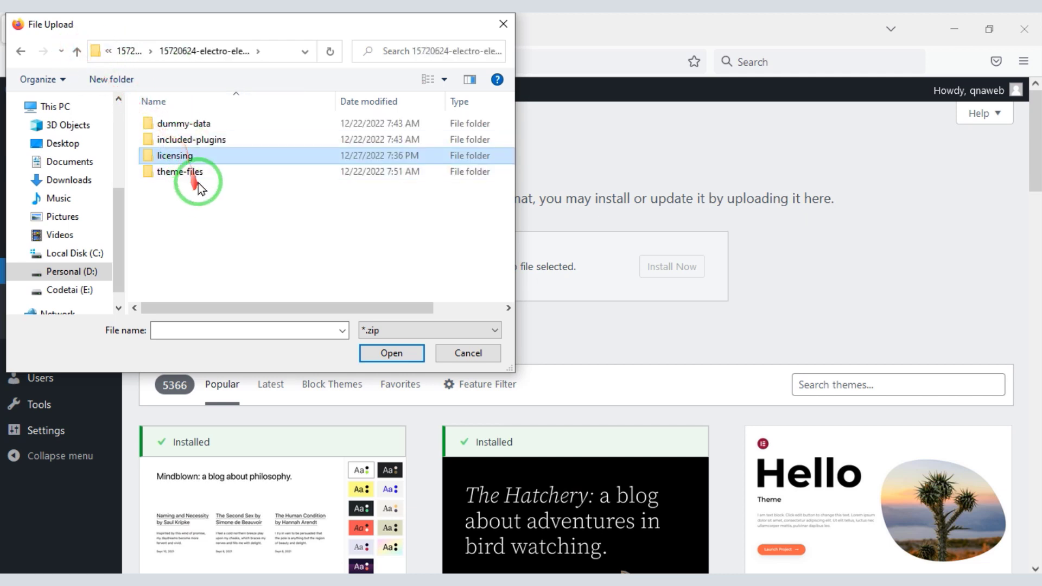
double_click(179, 172)
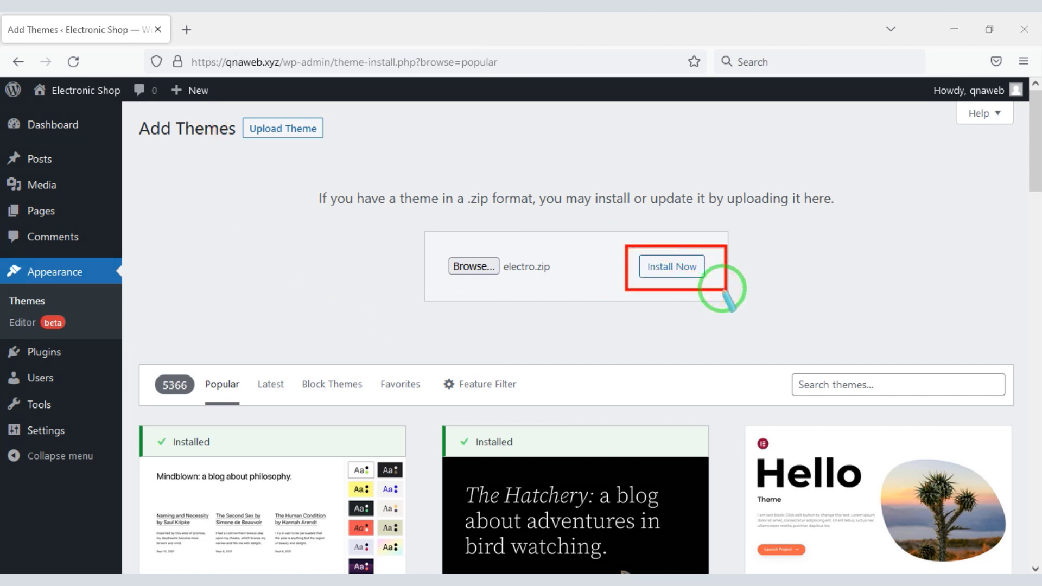
Install the electro.zip theme and activate Electro as the site theme.
click(671, 267)
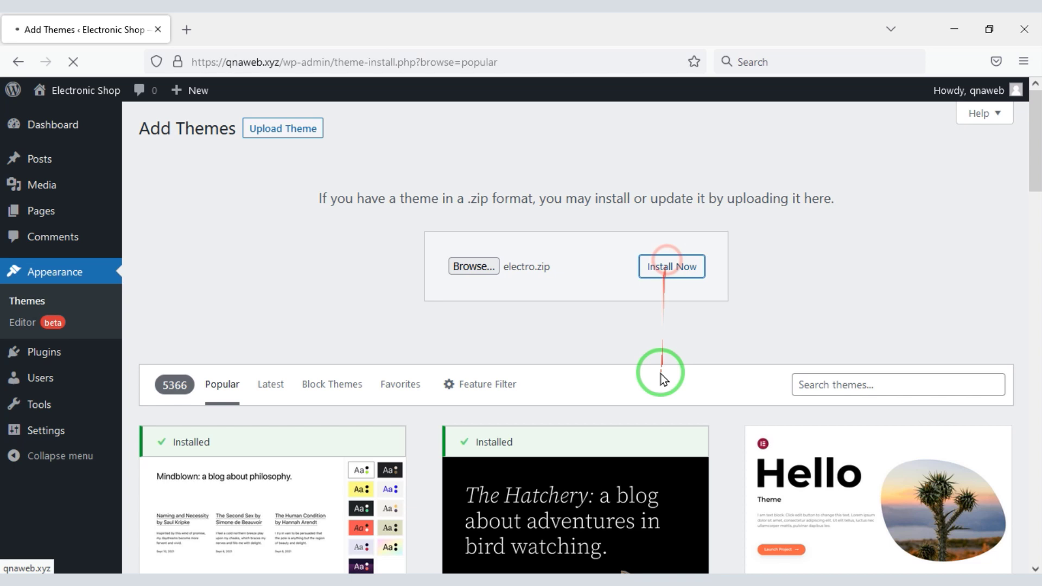
click(670, 267)
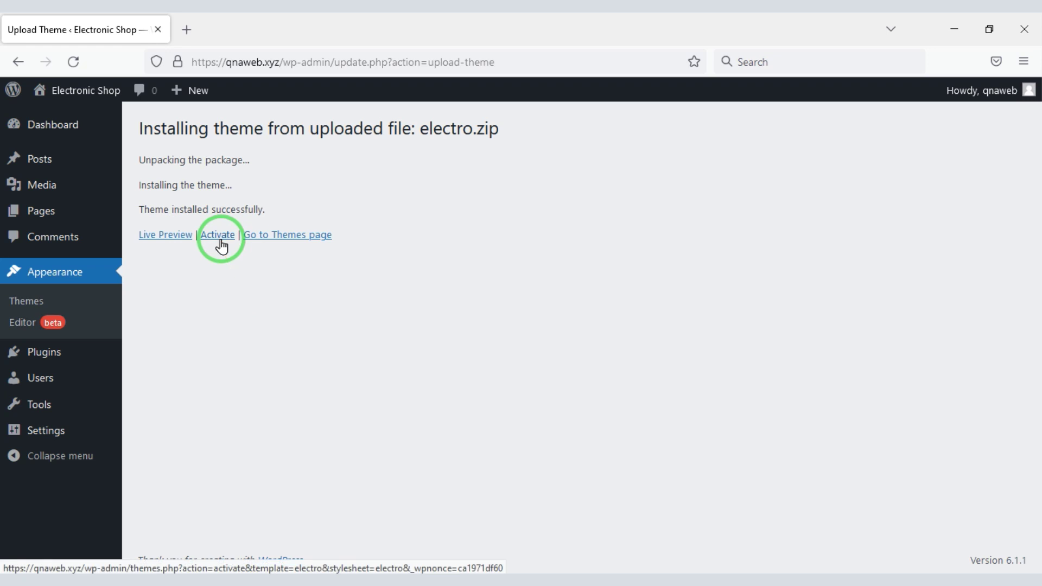
click(217, 234)
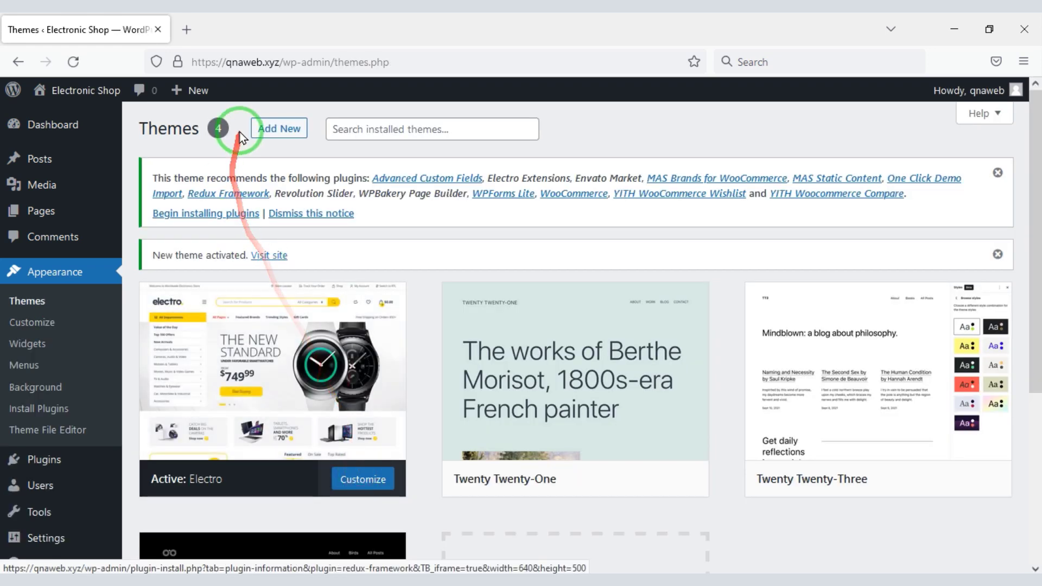
Upload and install electro-child.zip, then activate Electro Child as the active theme.
click(279, 128)
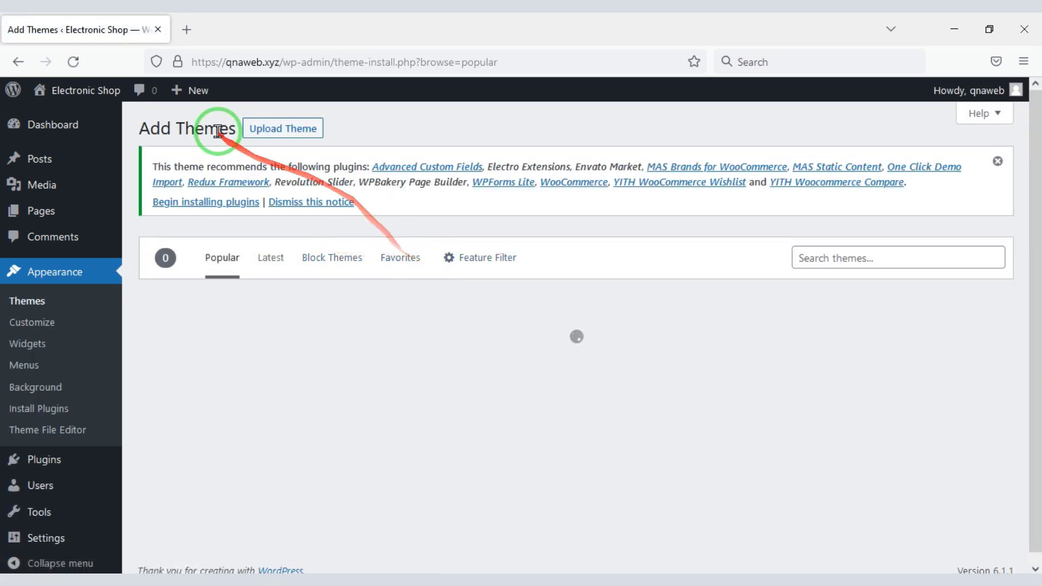
click(282, 128)
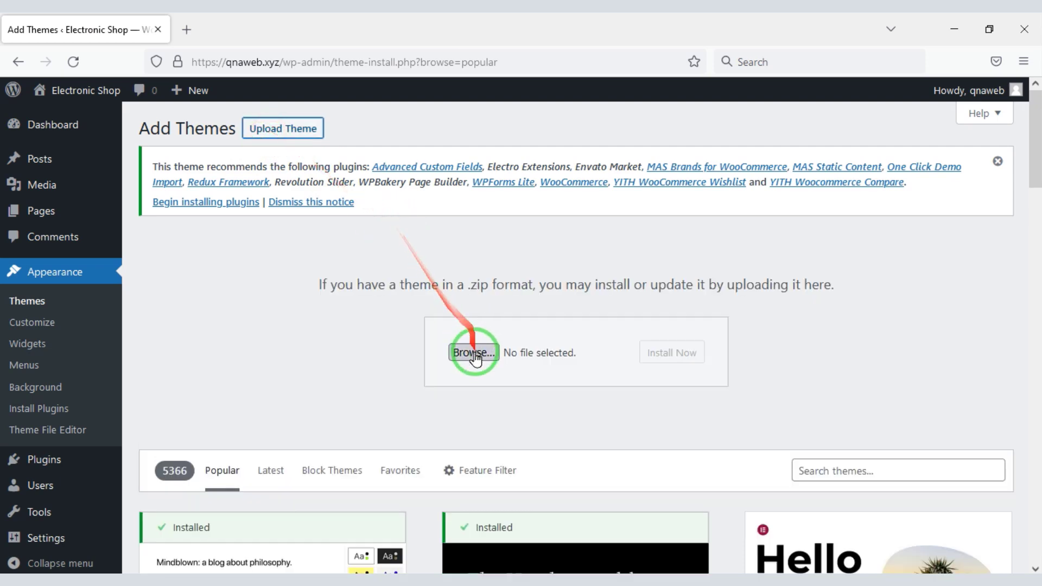
click(472, 351)
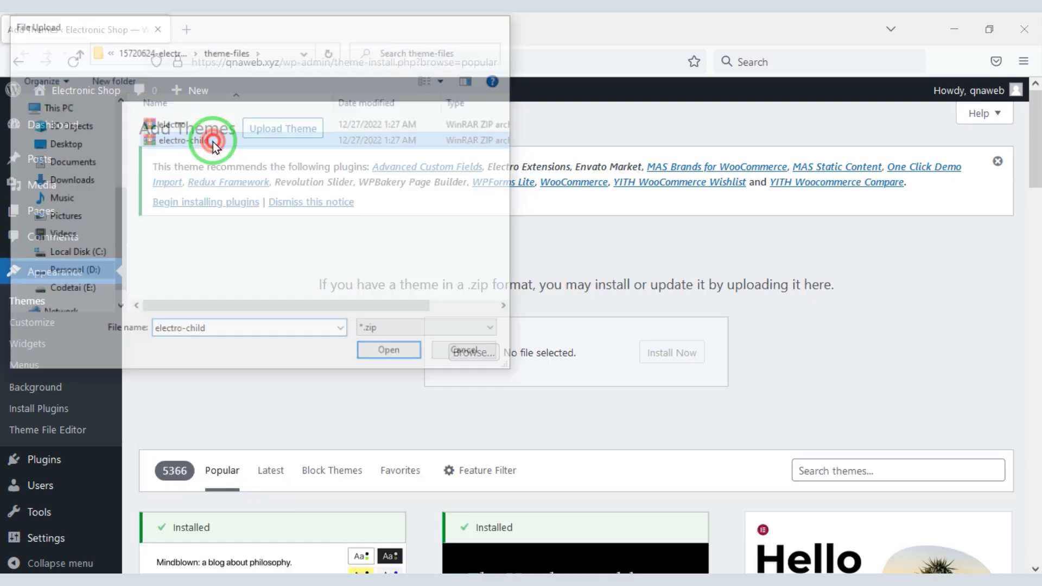
click(388, 349)
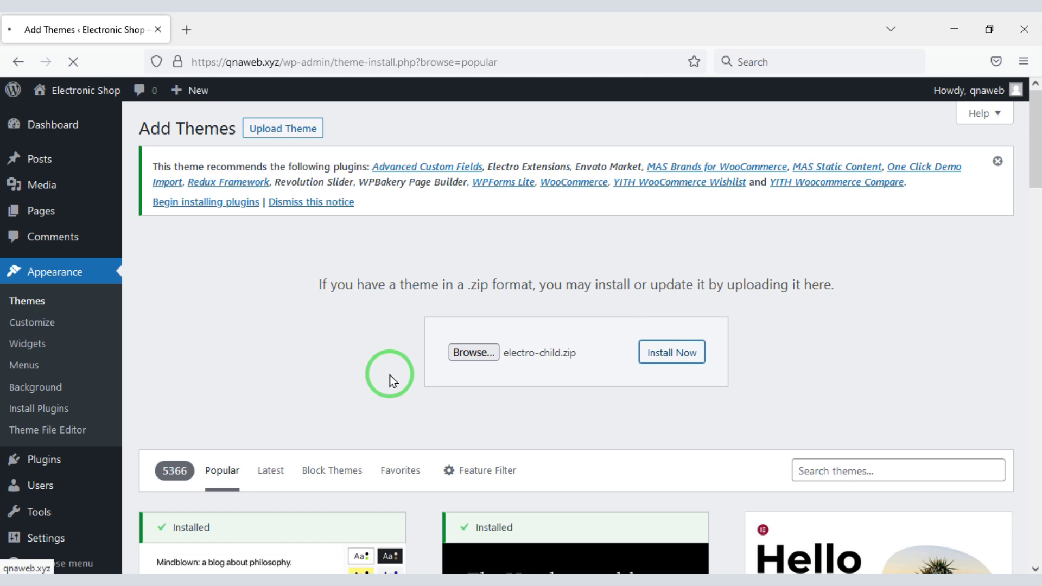
click(671, 351)
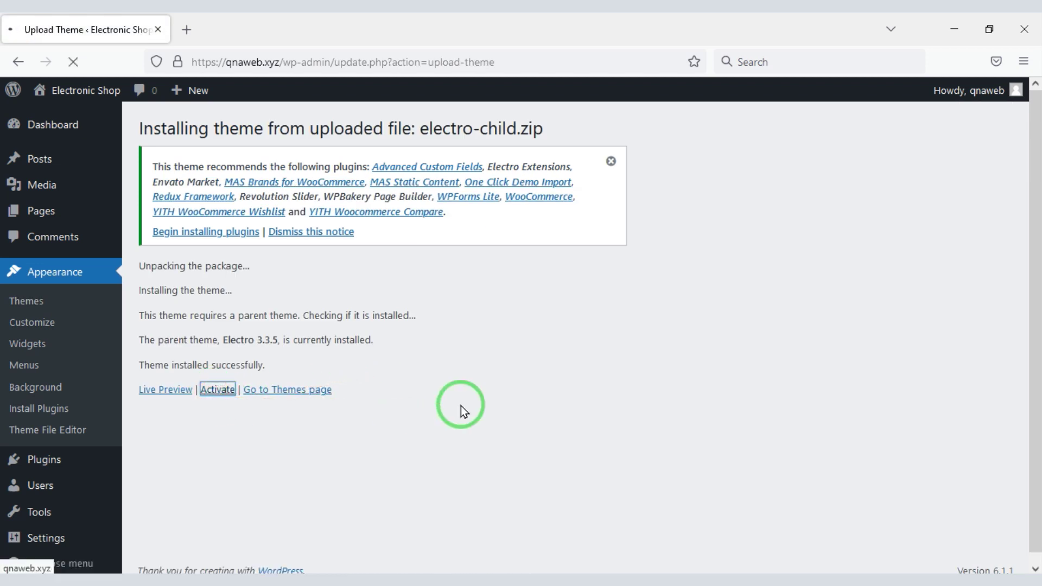
click(216, 389)
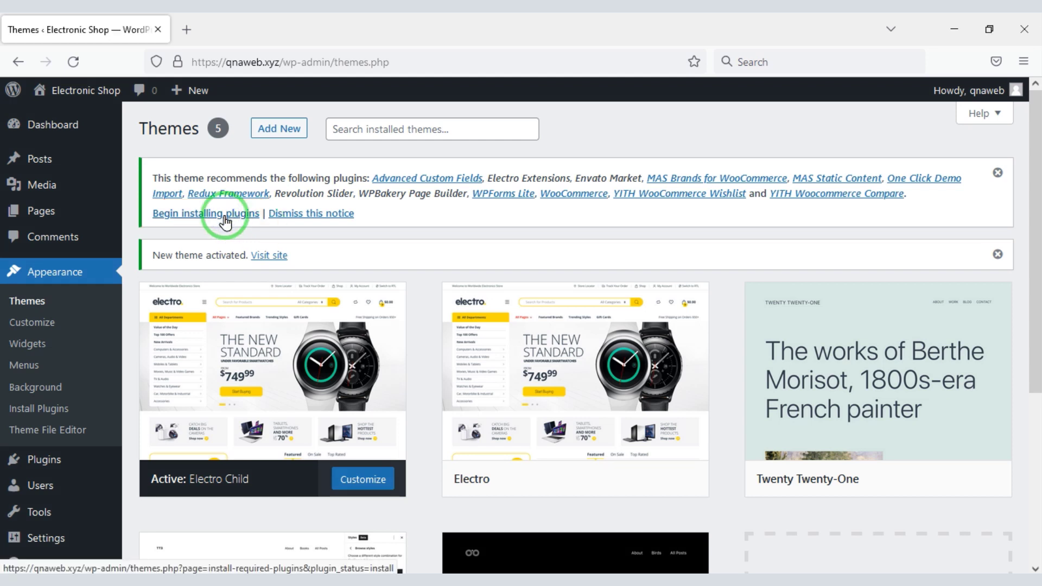
Bring up the Electro recommended plugins list and select all thirteen plugins.
click(206, 214)
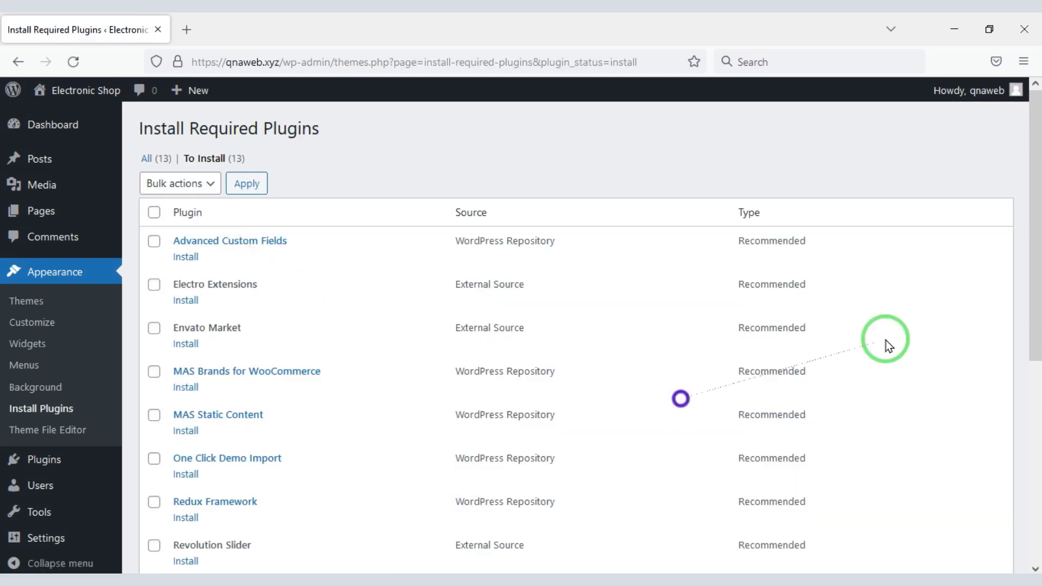
scroll(down, 3)
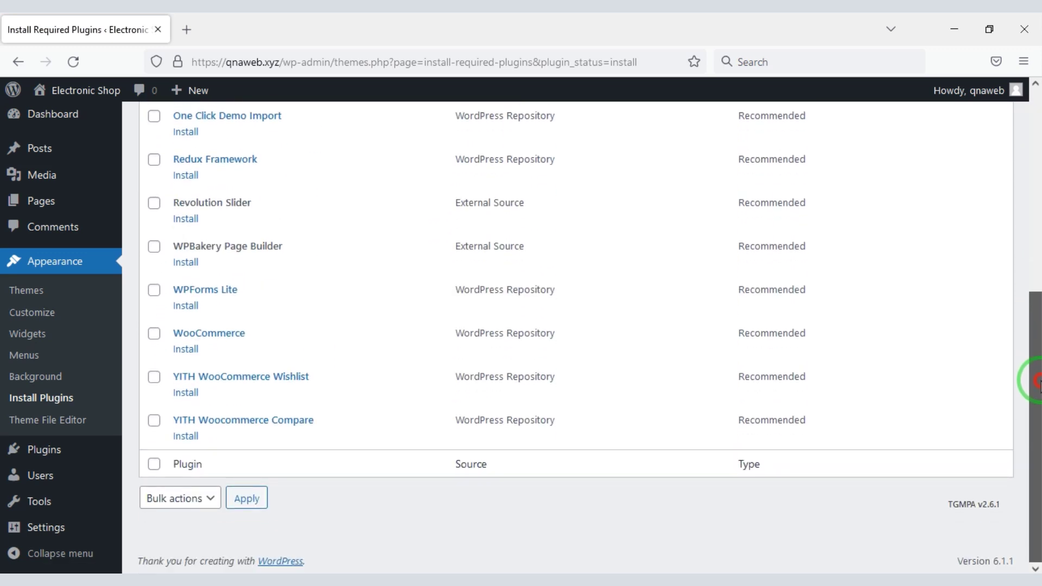
scroll(up, 3)
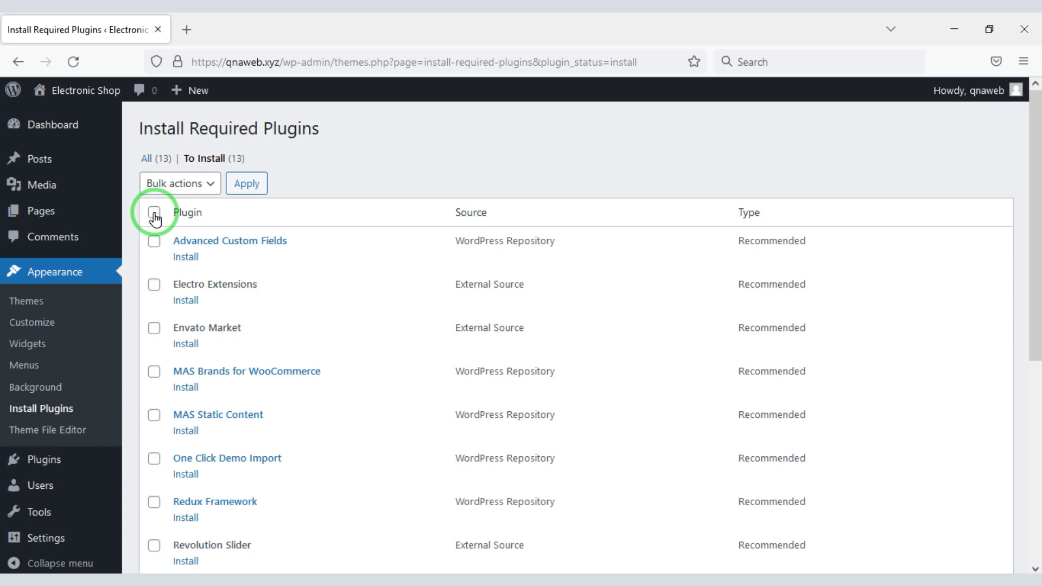
click(153, 213)
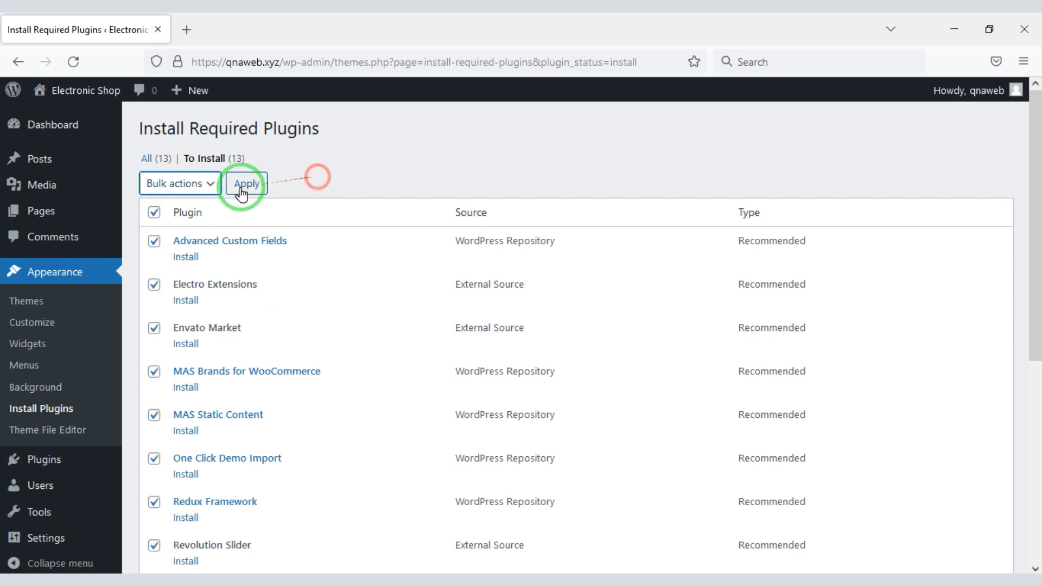
Apply the Install bulk action so all selected plugins are installed.
click(179, 182)
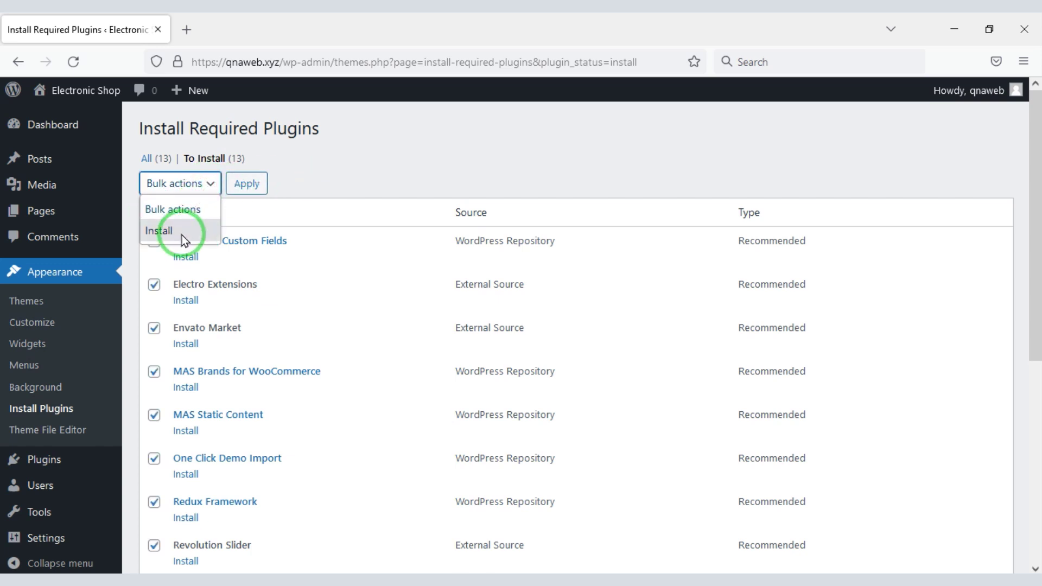
click(158, 230)
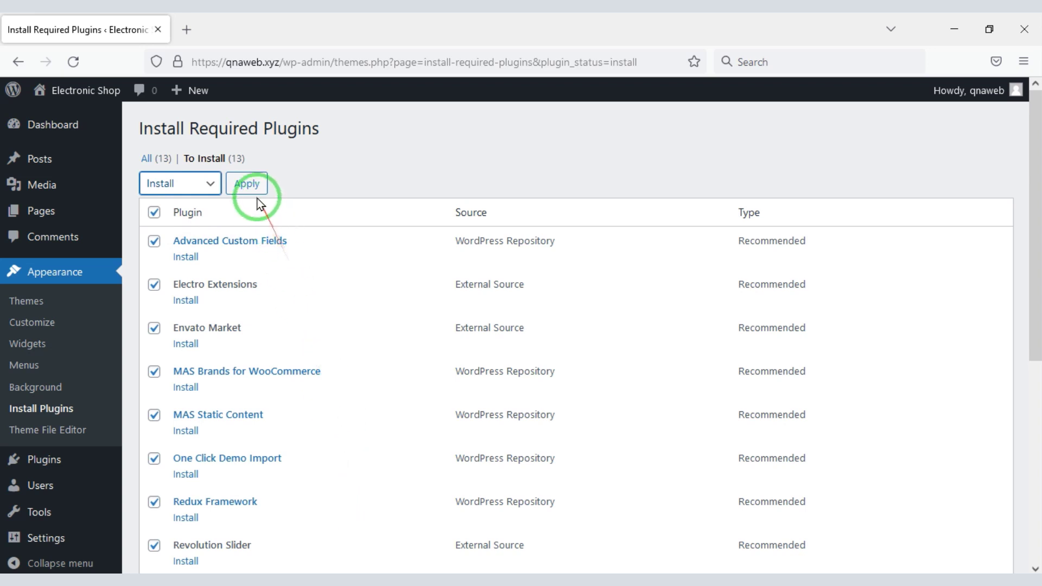
click(247, 184)
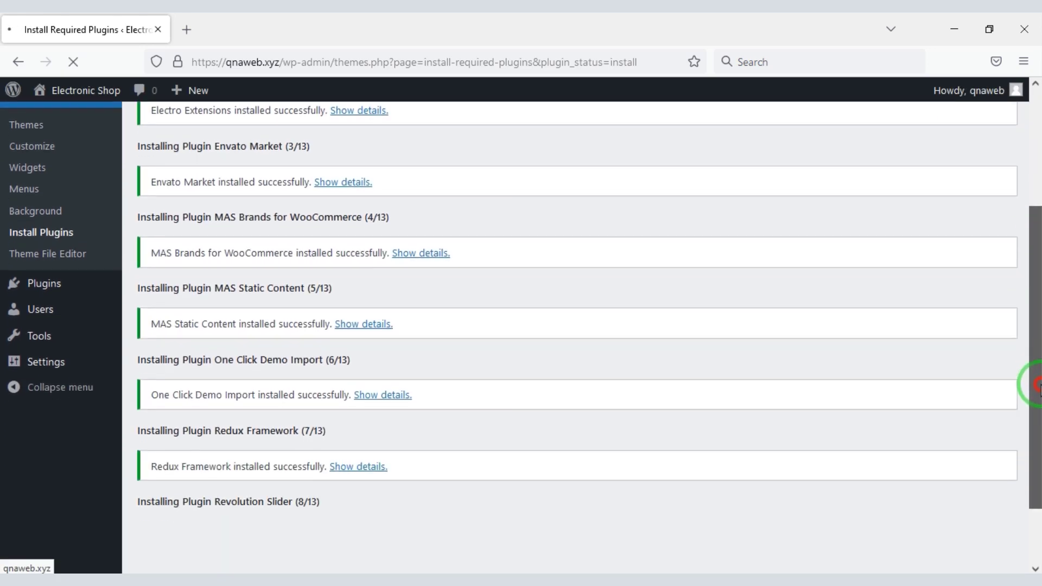
scroll(down, 3)
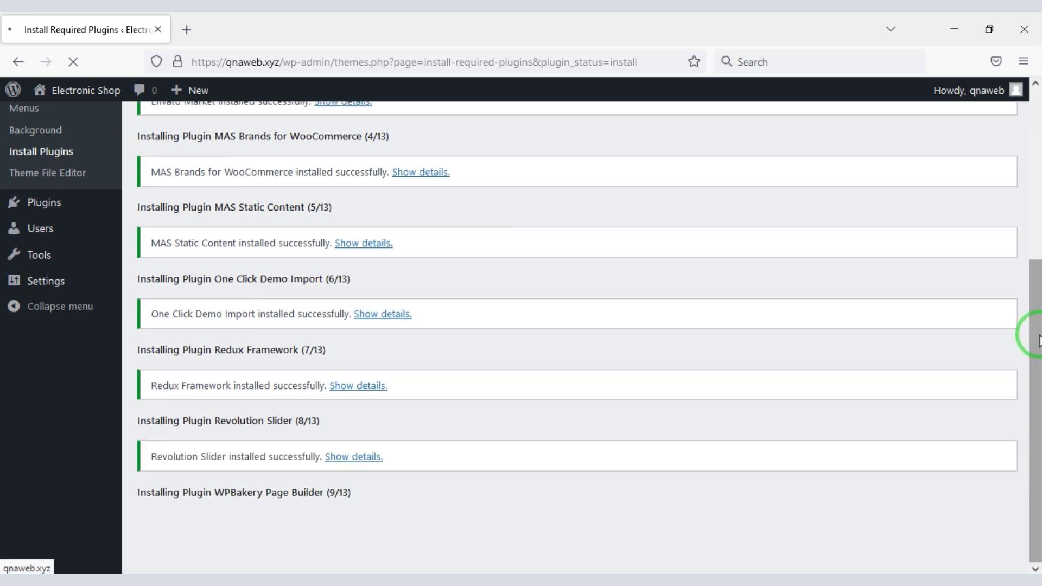
scroll(down, 3)
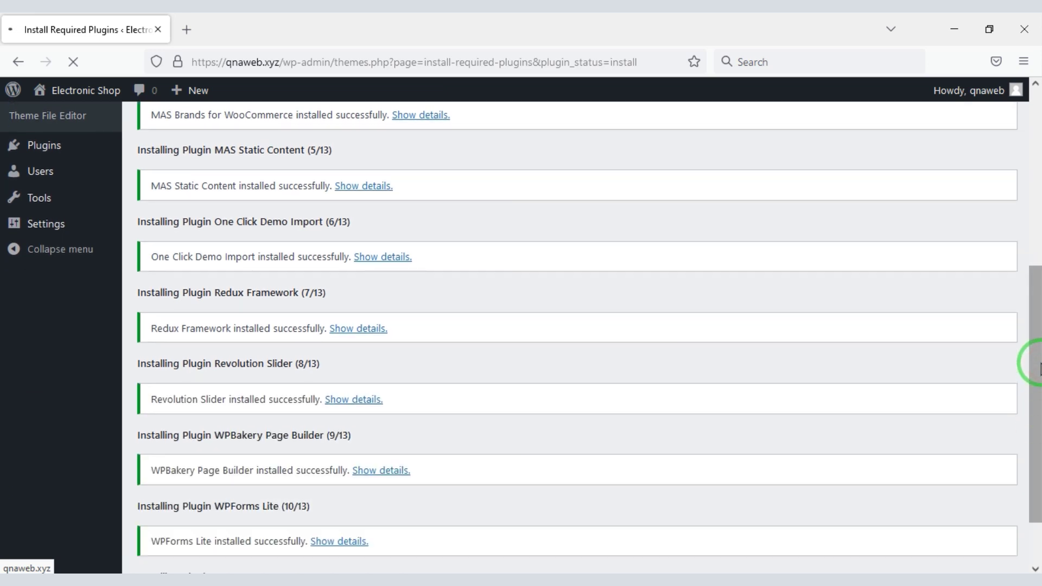
scroll(down, 3)
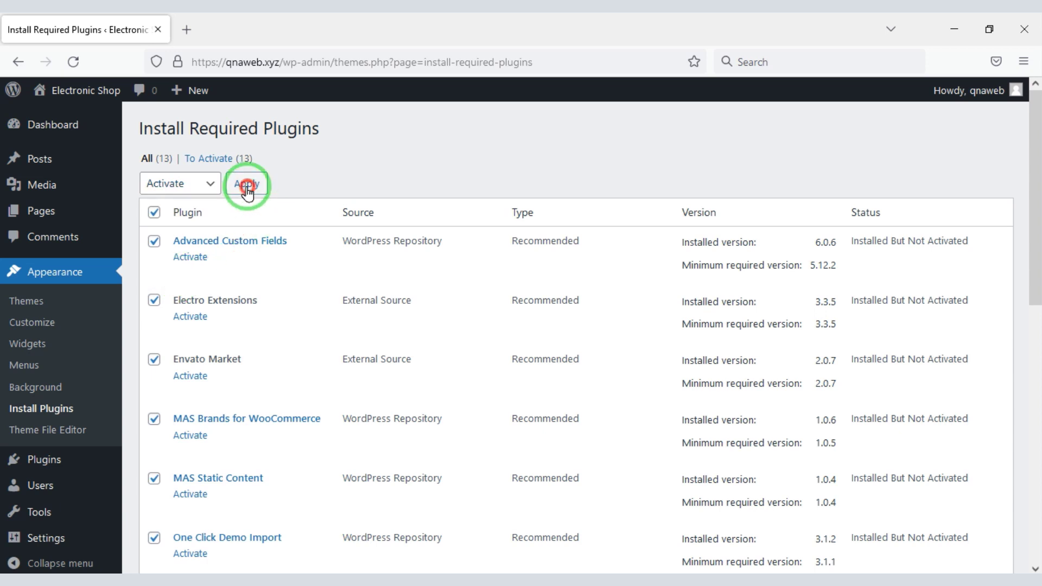
Activate all 13 plugins, return to the dashboard and run the MAS Static Content Migrate updater.
click(247, 184)
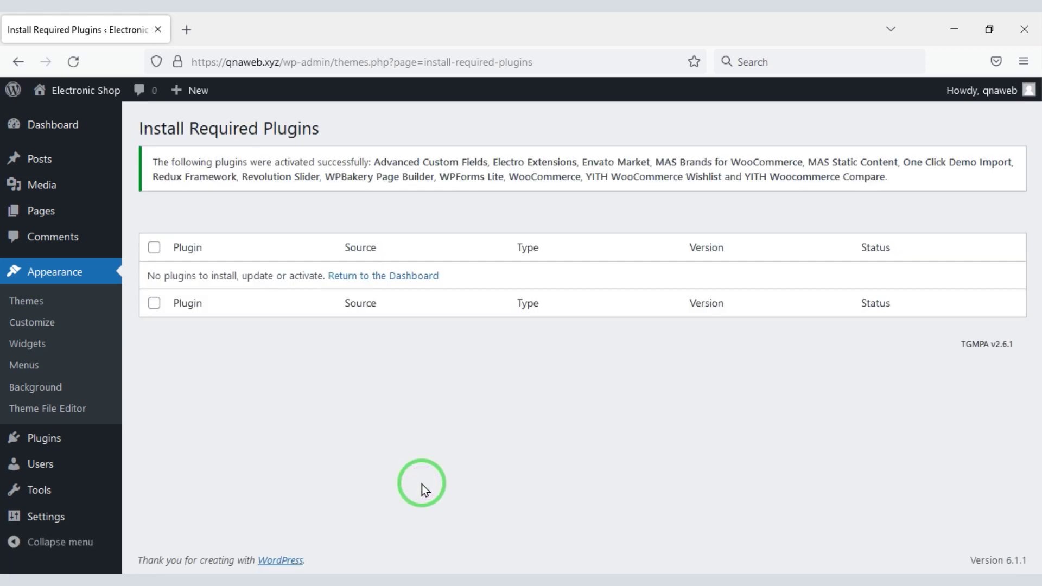
click(383, 275)
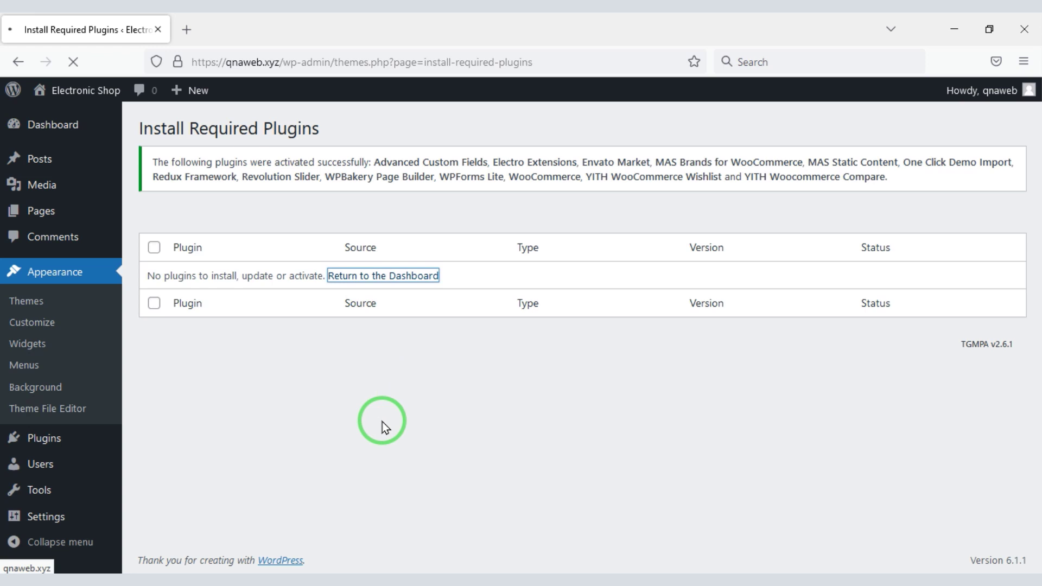
click(381, 274)
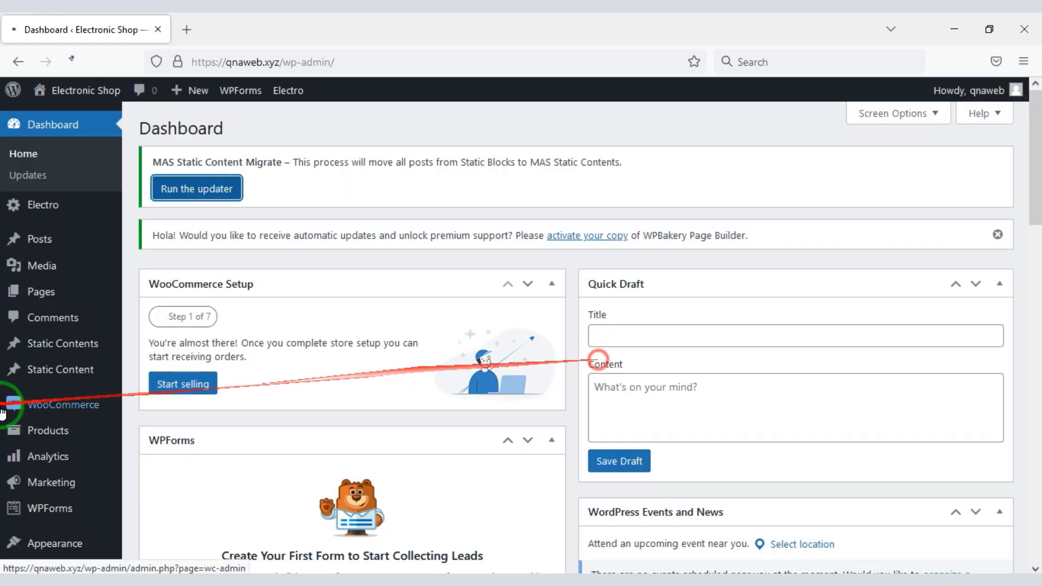
click(64, 404)
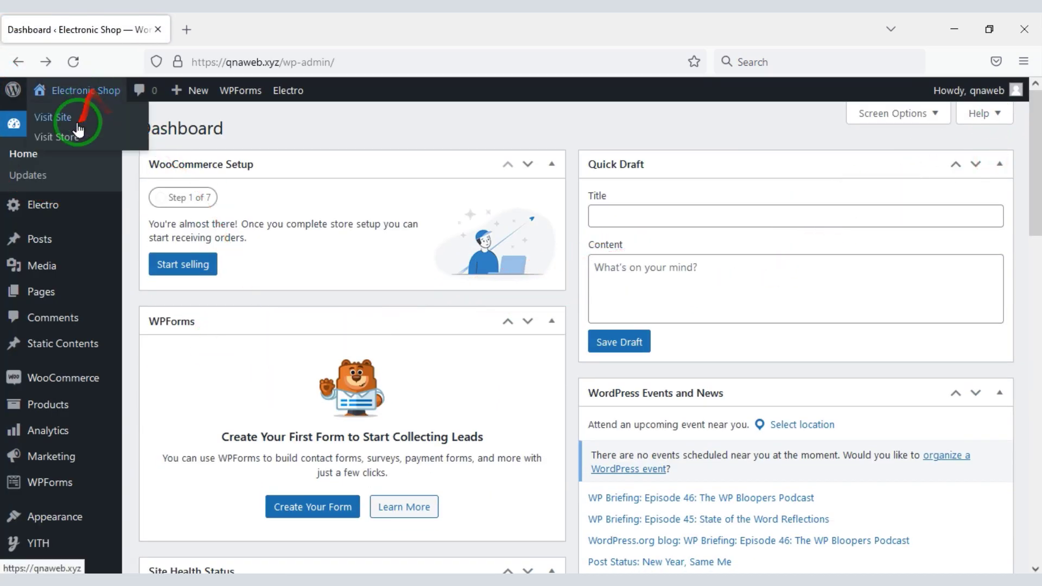
Visit the live Electronic Shop front end in a new tab, then switch back to the dashboard.
click(52, 117)
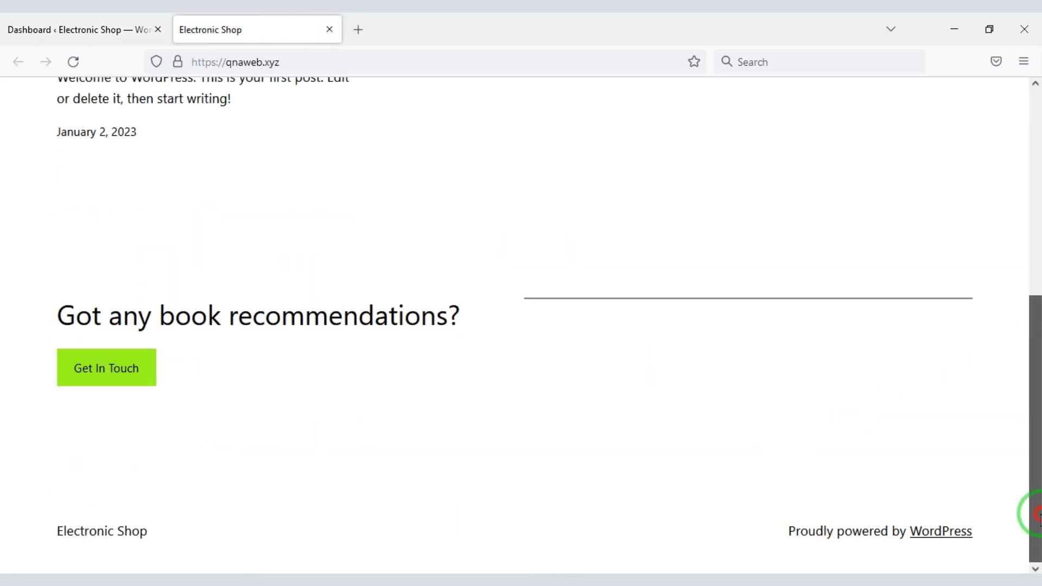
click(80, 29)
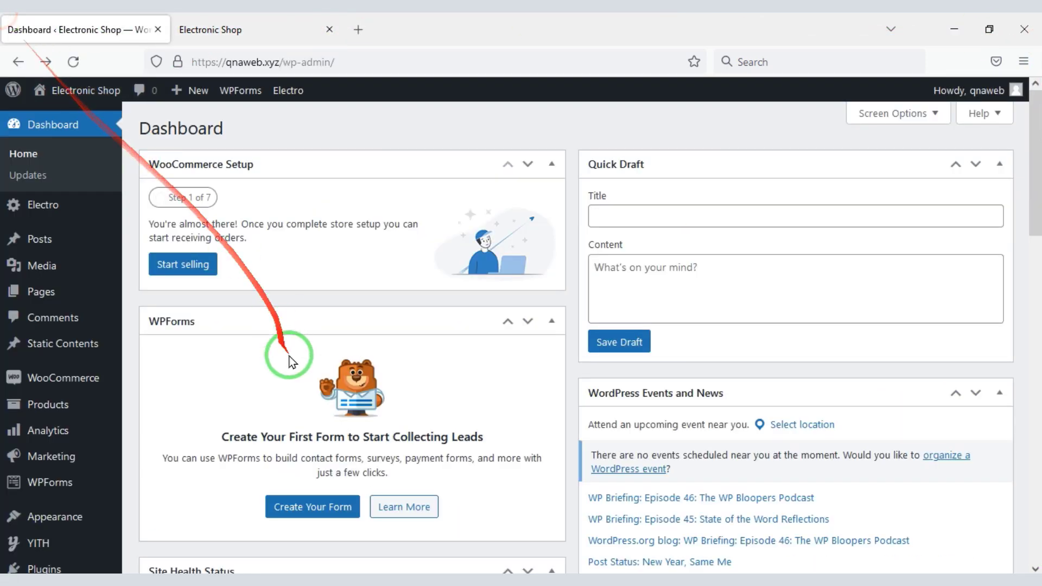
mouse_move(46, 516)
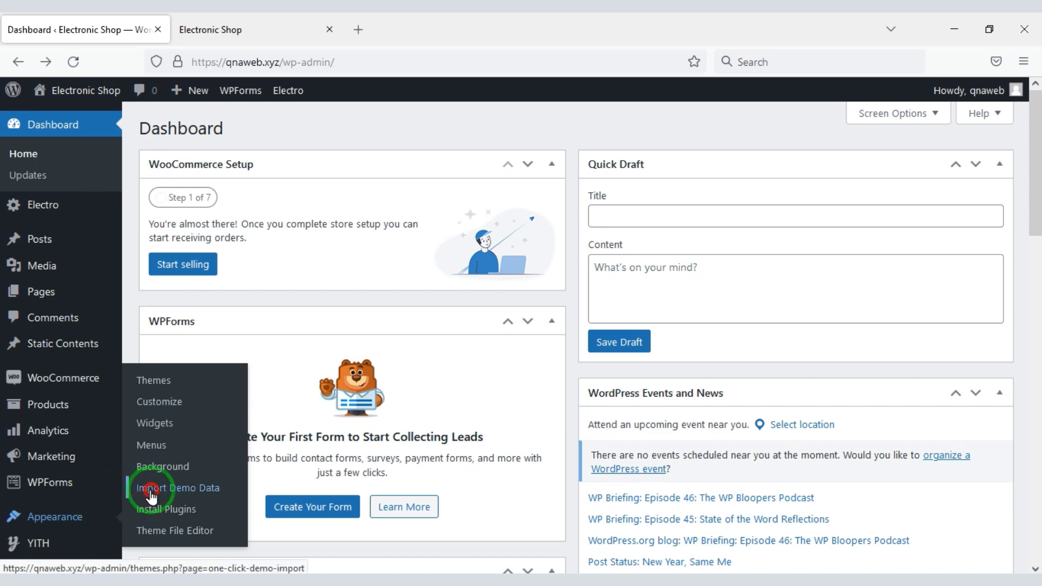
Filter the Import Demo Data page to show only Elementor demos.
click(179, 487)
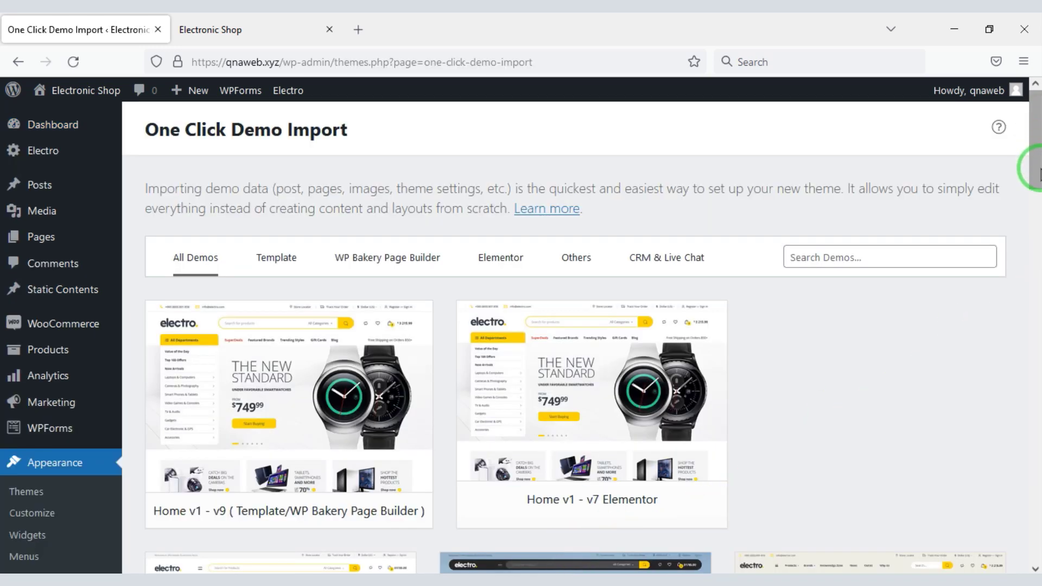
scroll(down, 3)
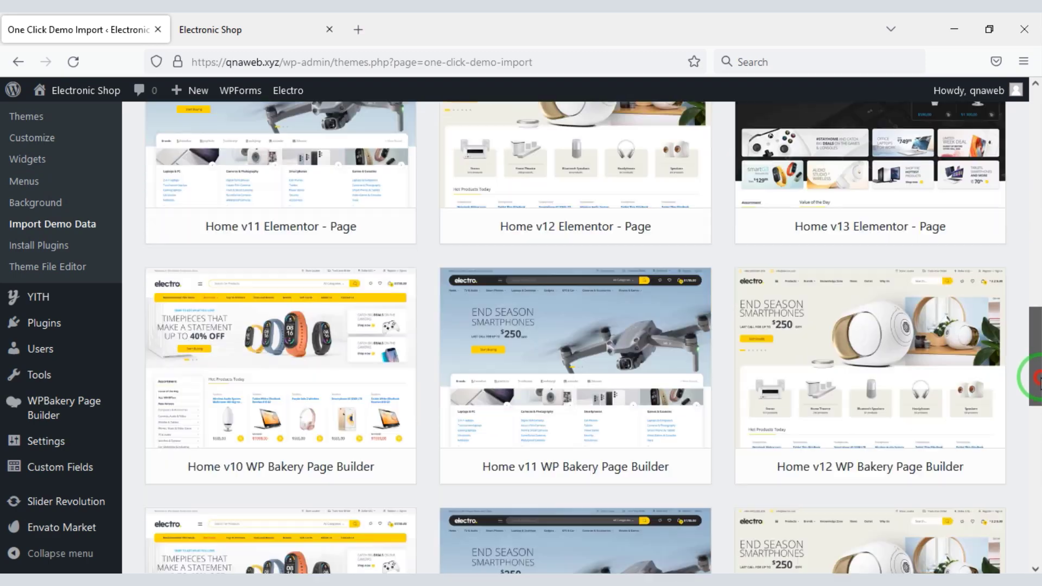
scroll(down, 3)
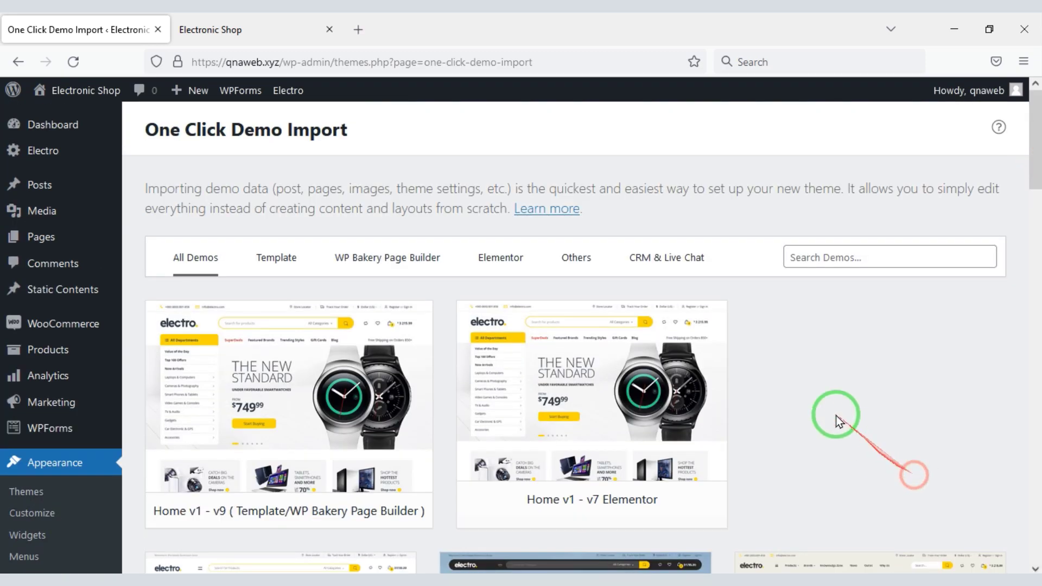
click(499, 258)
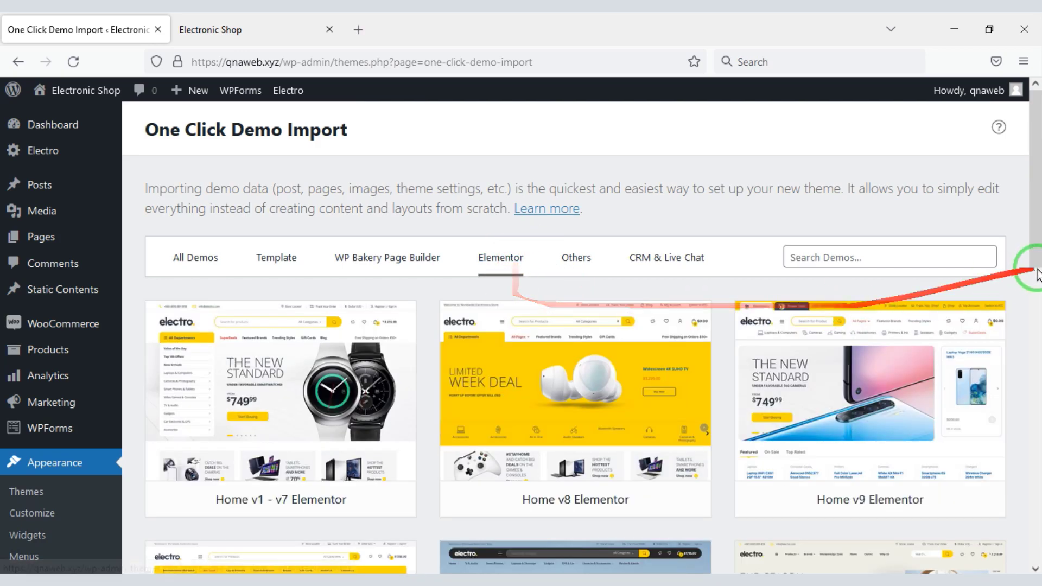
Start Install Plugins for the Home v1 - v7 Elementor demo, listing Elementor as not installed.
scroll(down, 3)
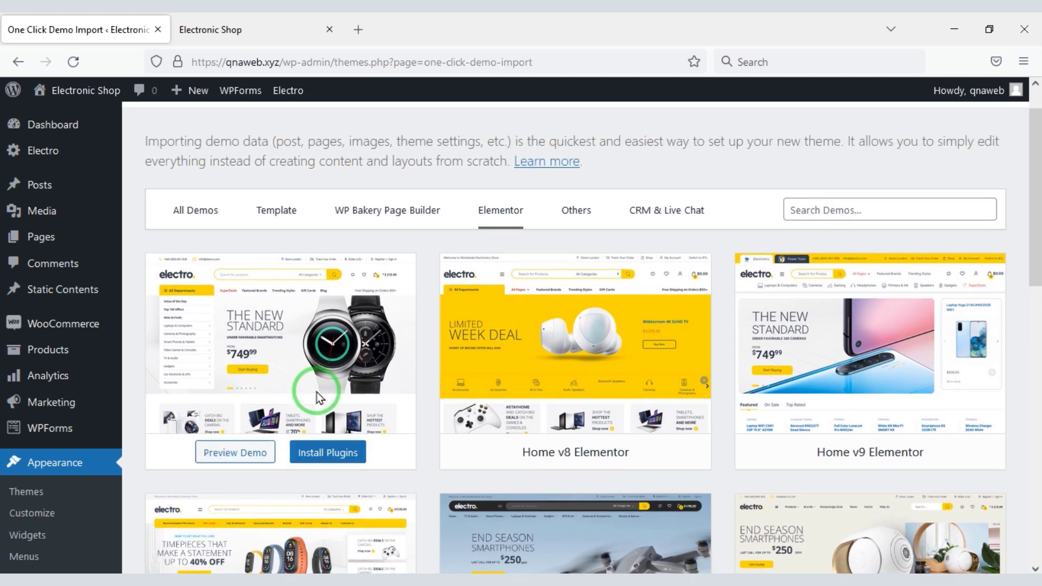
click(327, 451)
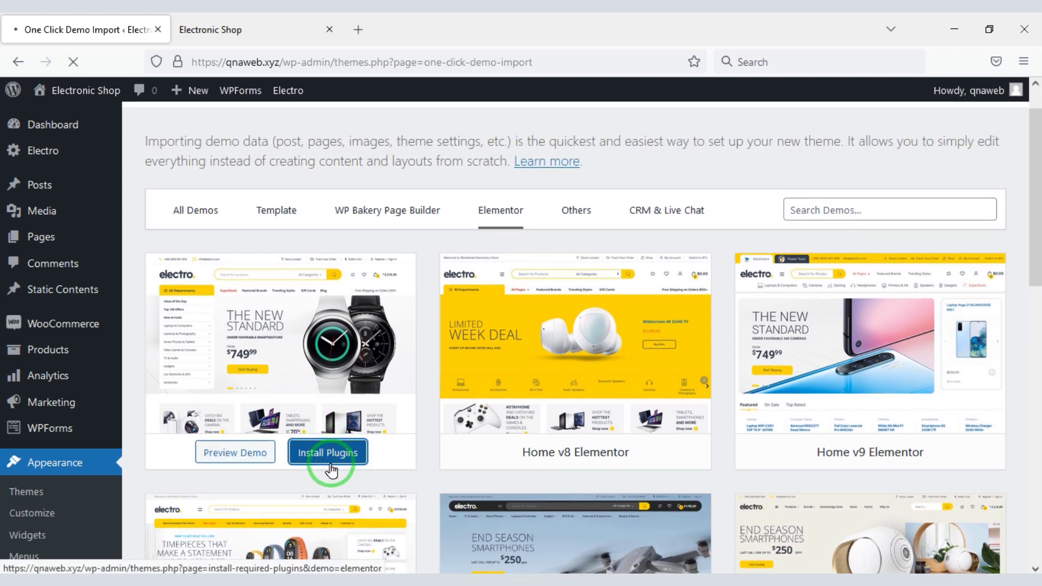
click(327, 451)
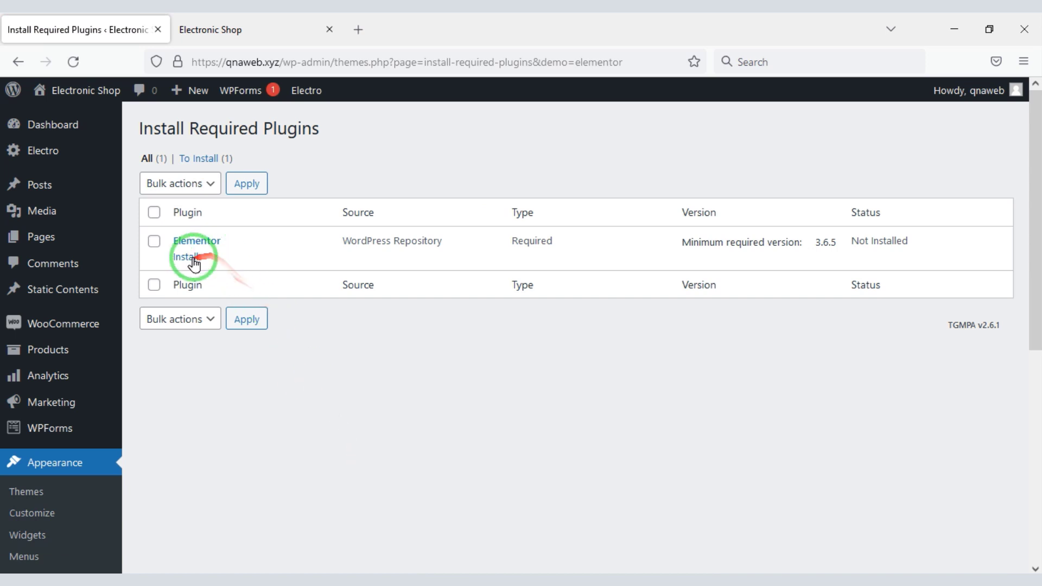
Install Elementor and get back to the Import Demo Data page, leaving the demo preview.
click(186, 257)
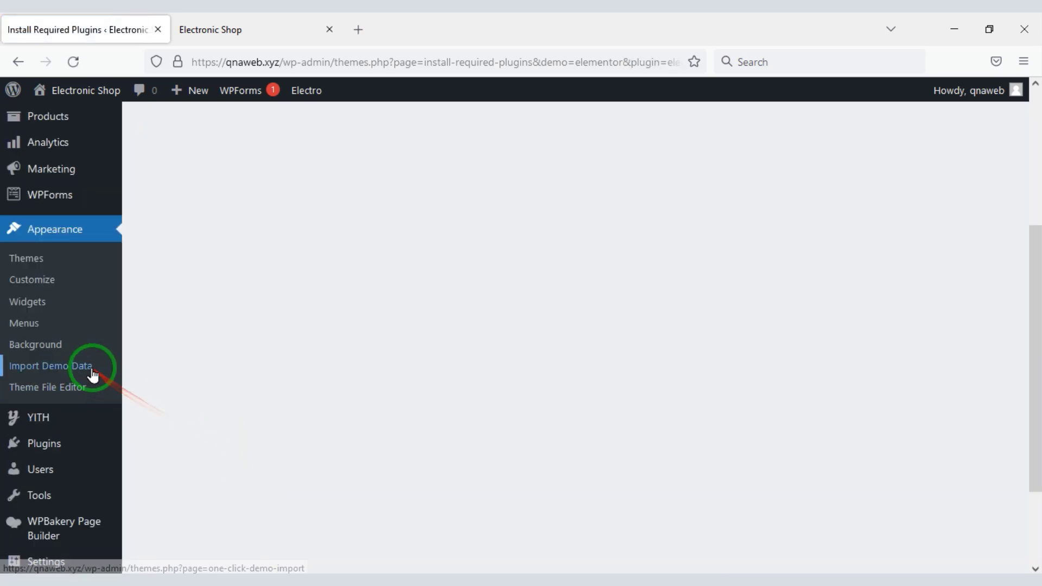
click(50, 366)
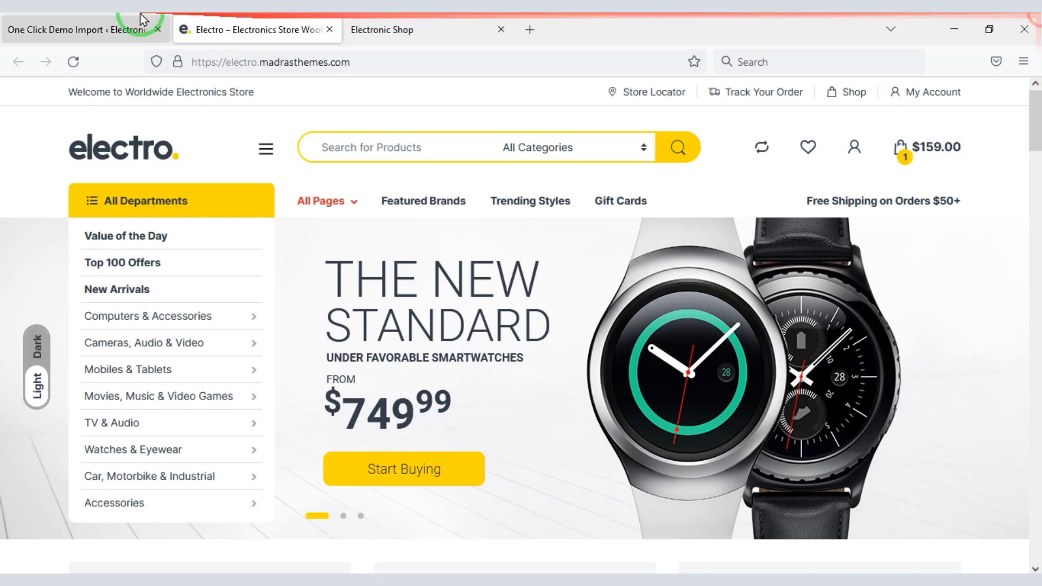
click(79, 29)
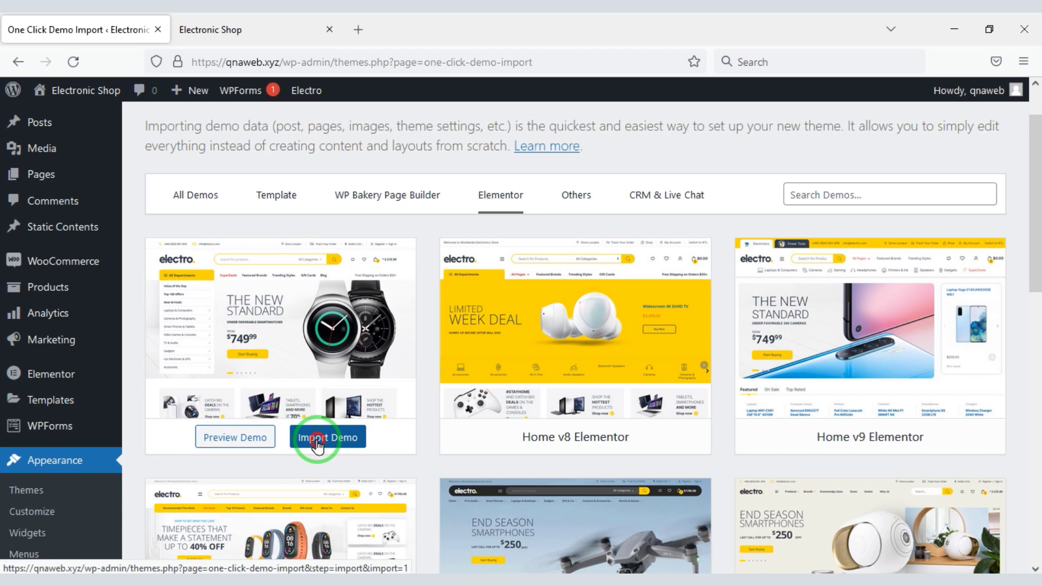
Run Import Demo on Home v1 - v7 Elementor and confirm with Continue & Import.
click(327, 436)
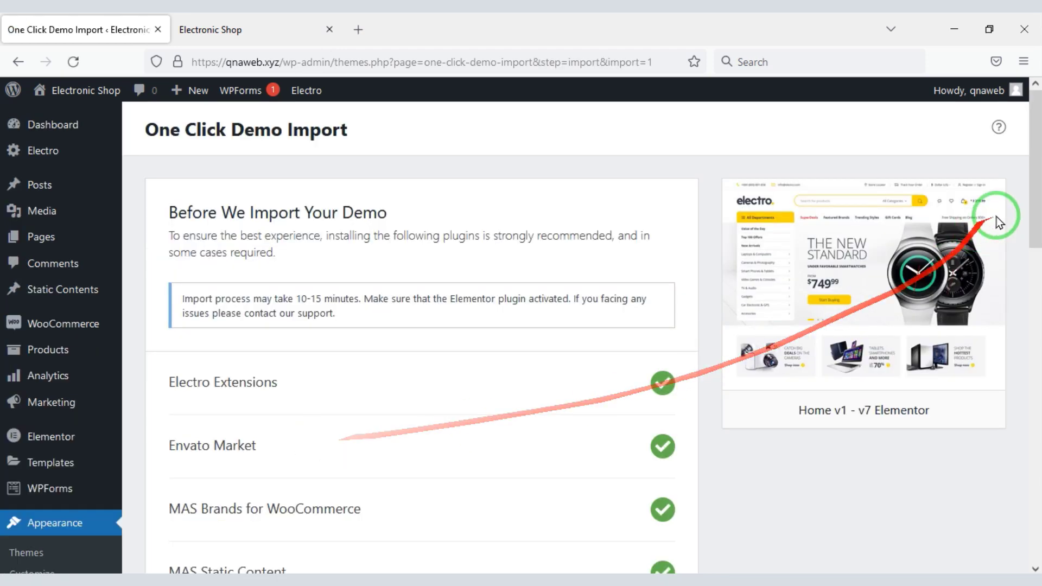
scroll(down, 3)
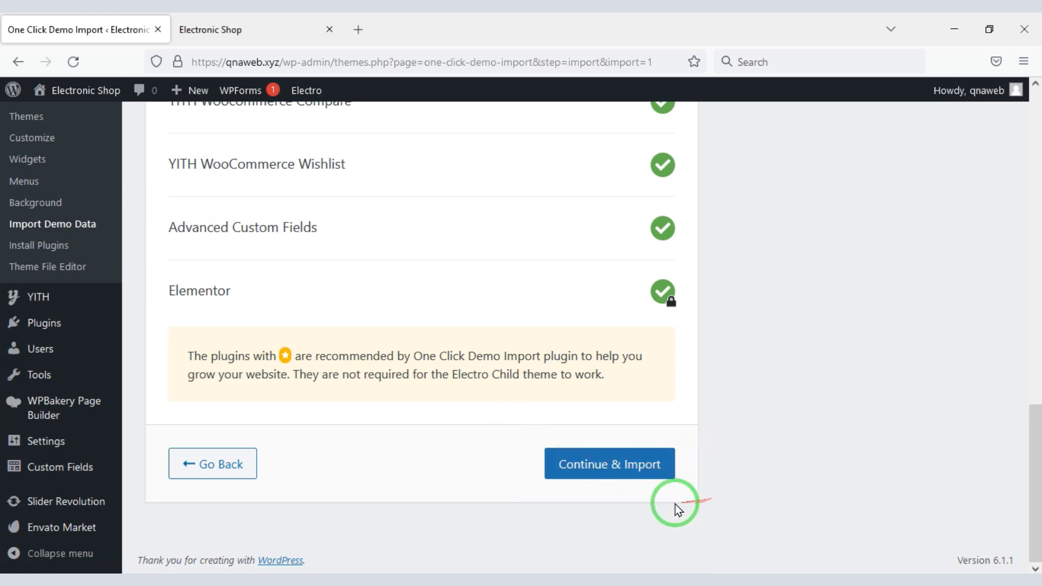
click(608, 463)
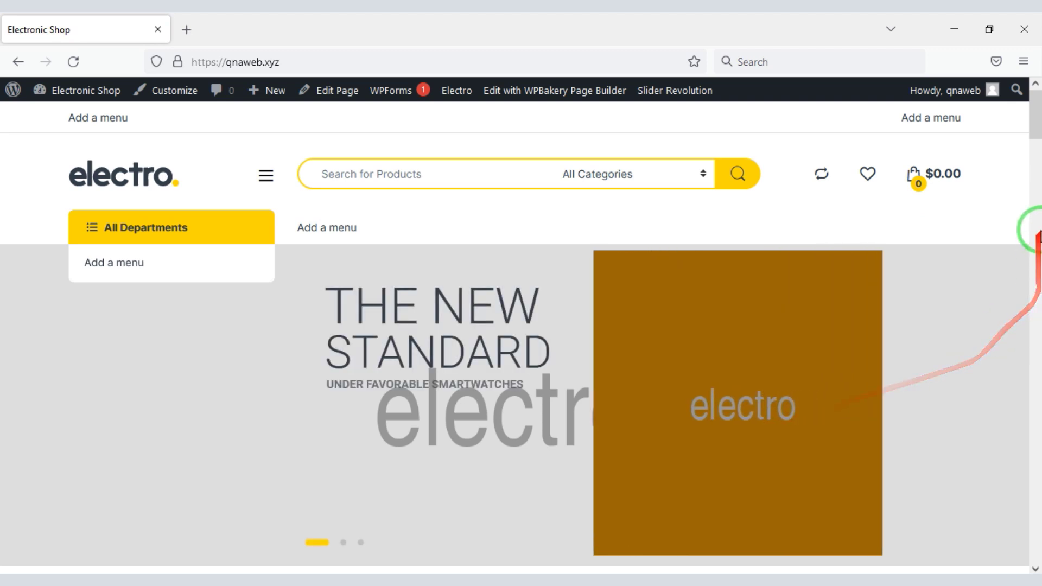
Scroll the live Home v1 el page to review its demo products and Best Sellers sections.
scroll(down, 3)
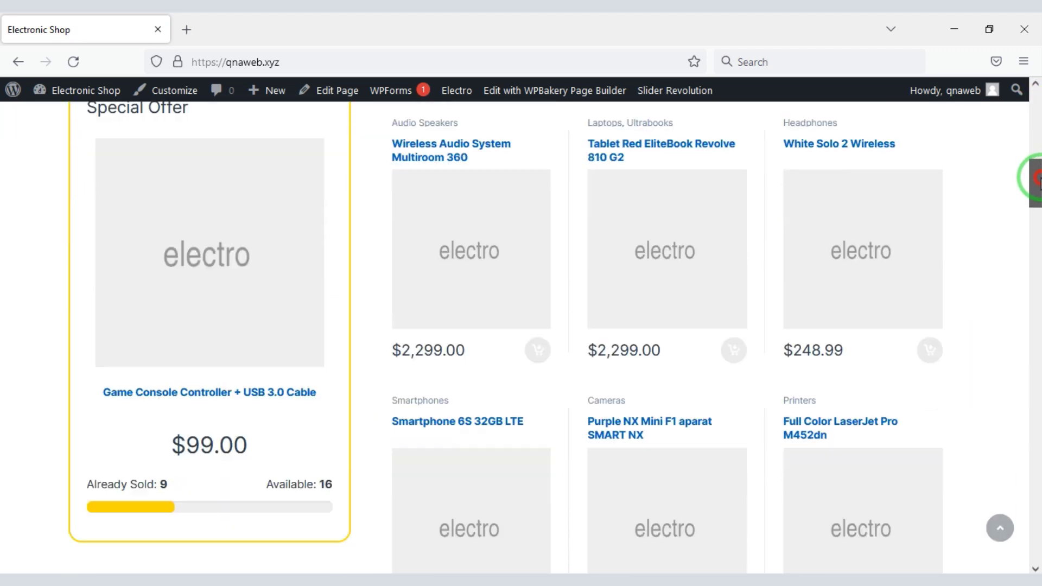
scroll(down, 3)
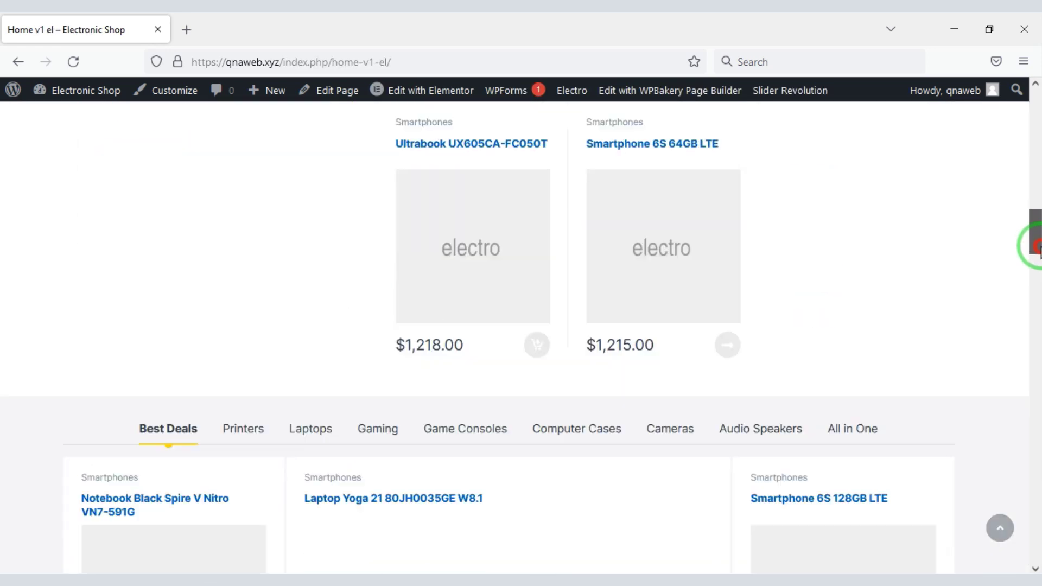
scroll(down, 3)
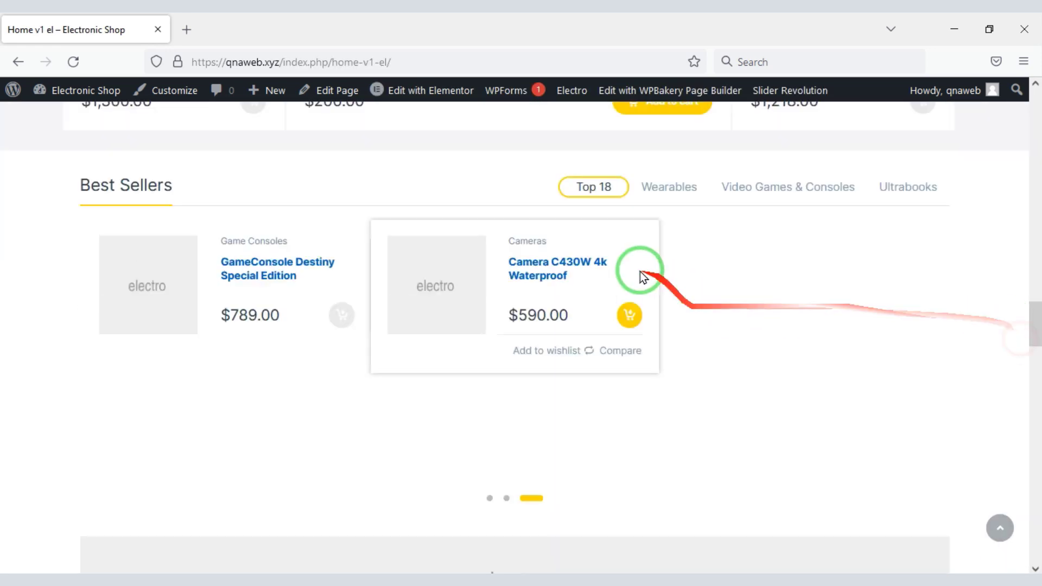
Add the Camera C430W 4k Waterproof to the cart and proceed to the checkout page.
click(557, 268)
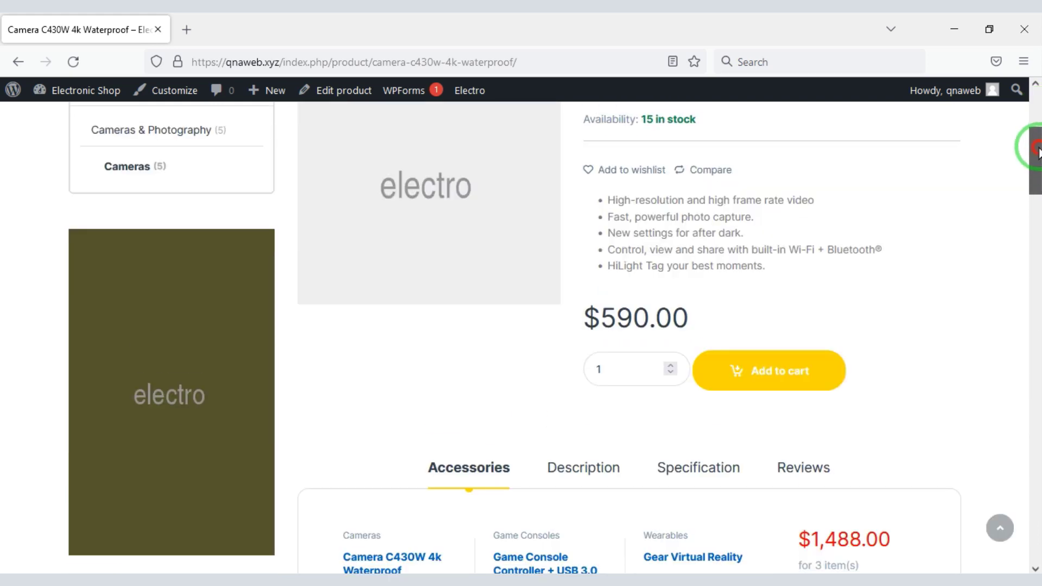
scroll(down, 3)
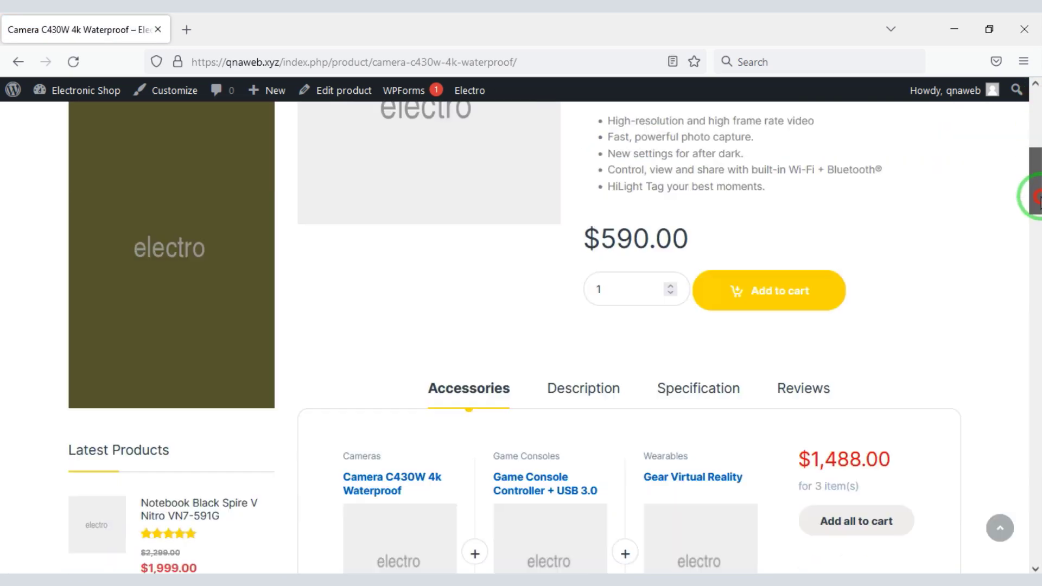
click(768, 291)
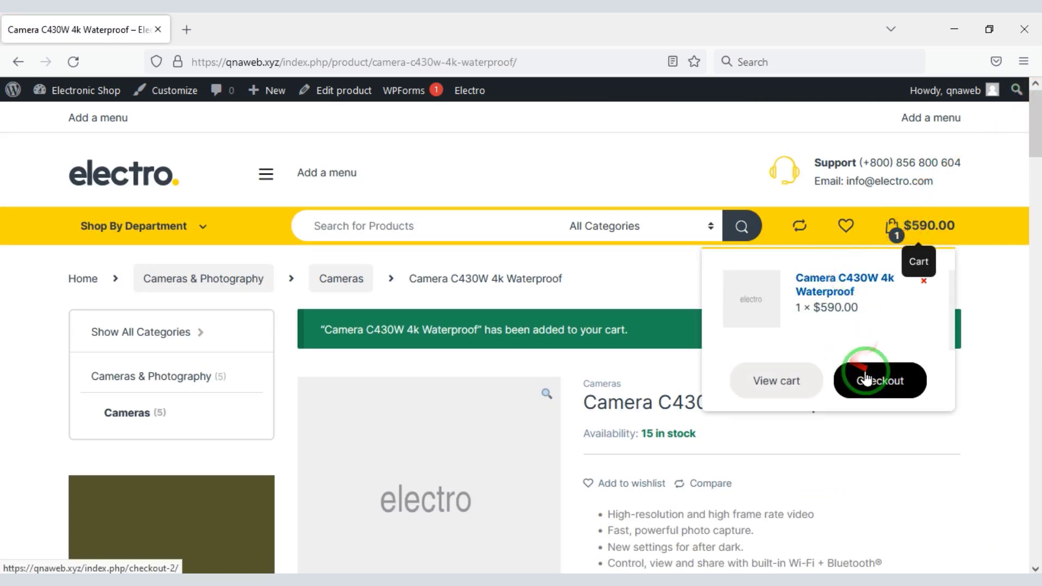
click(878, 379)
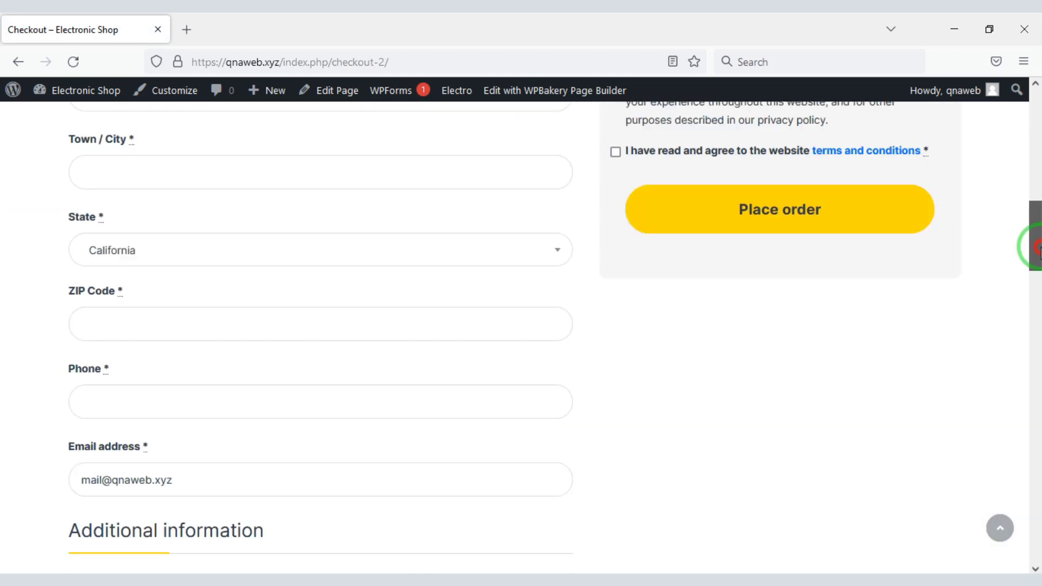